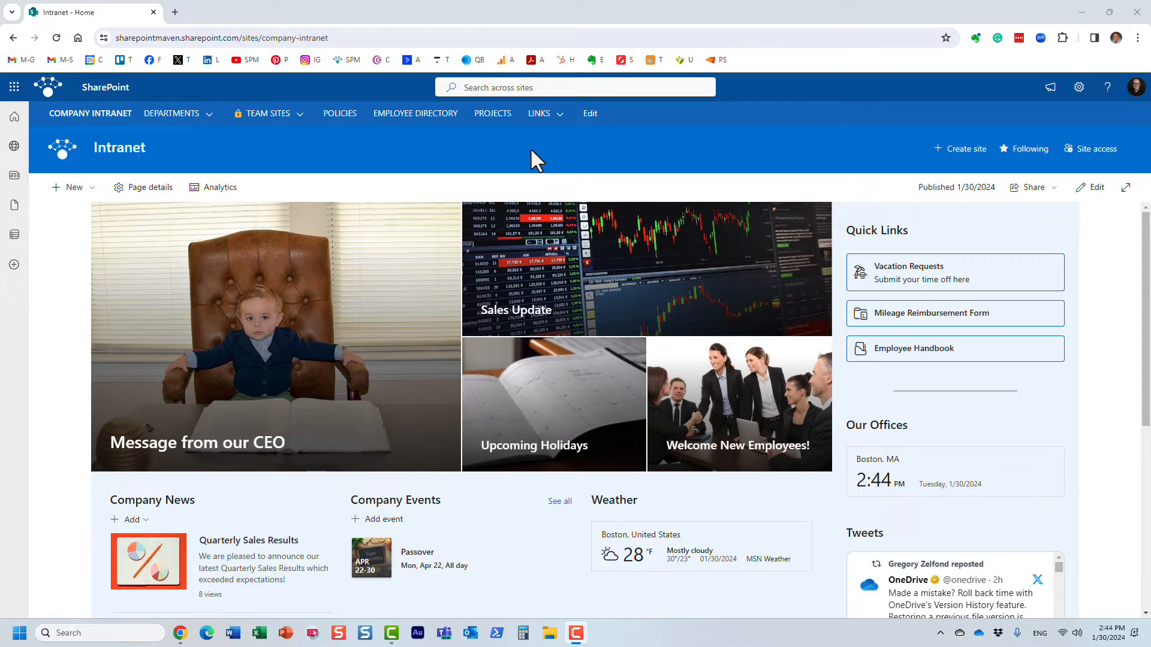
mouse_move(182, 113)
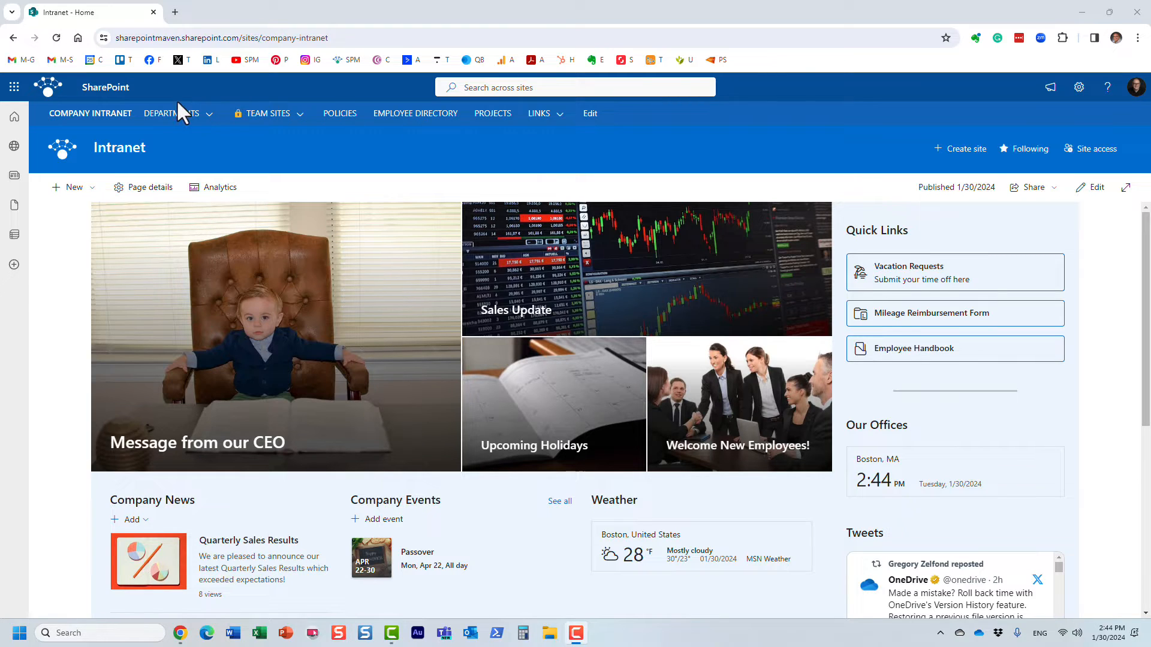
mouse_move(287, 105)
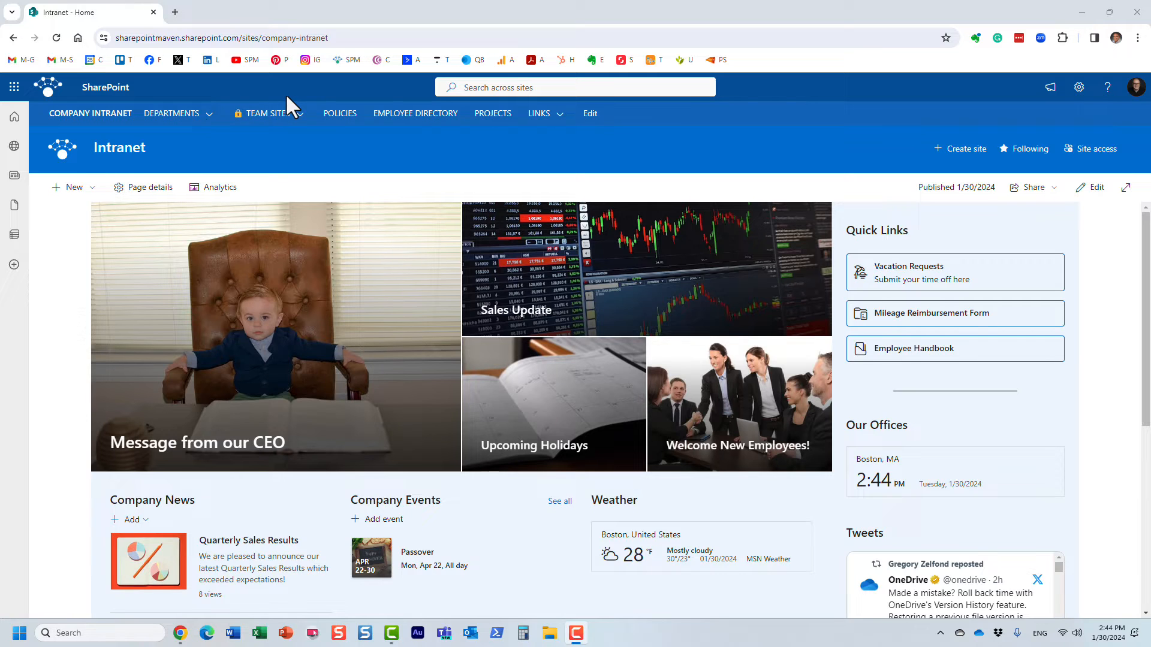
mouse_move(379, 71)
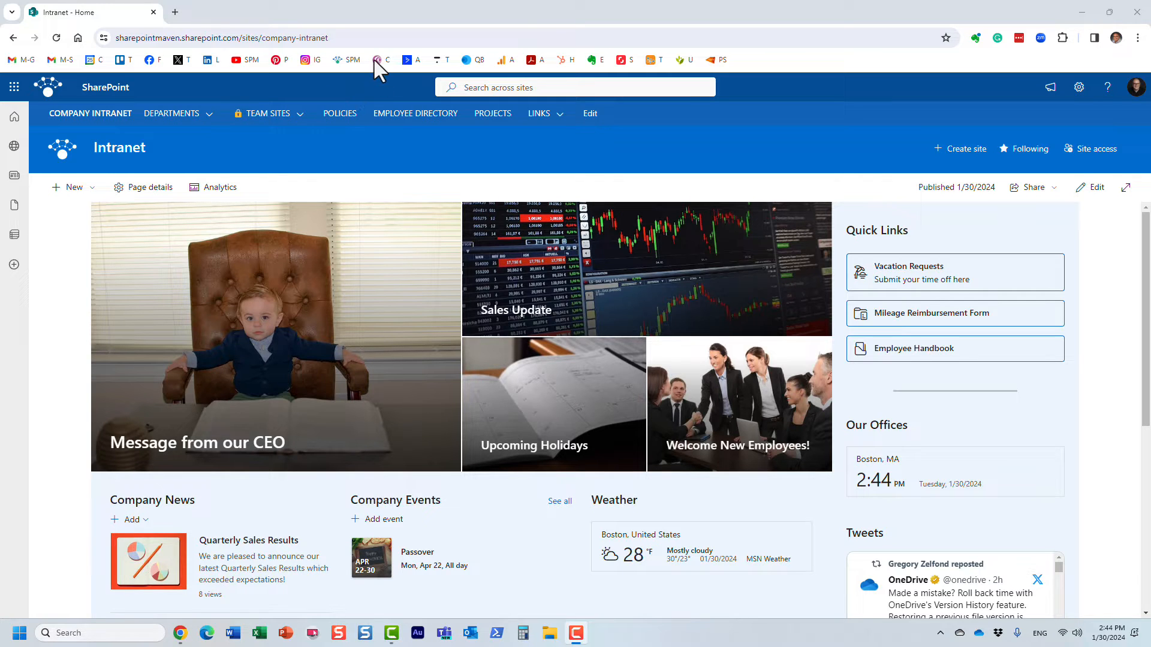
Step: Show the Departments mega menu listing sites by North America, Europe and Asia Pacific
left_click(171, 112)
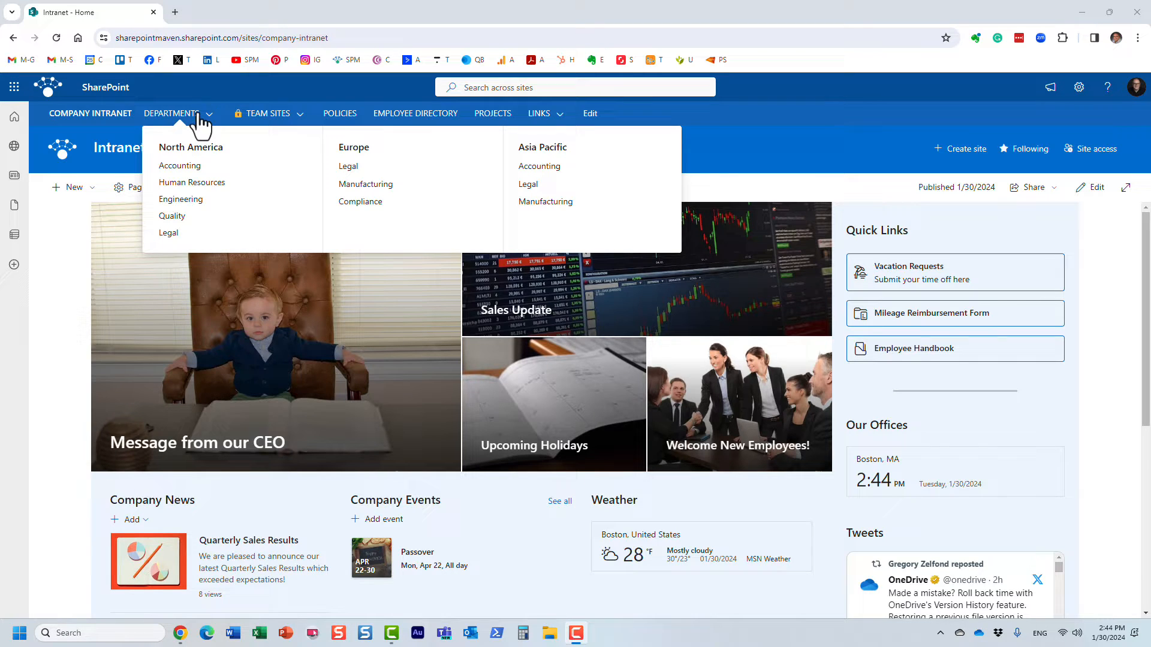
left_click(192, 182)
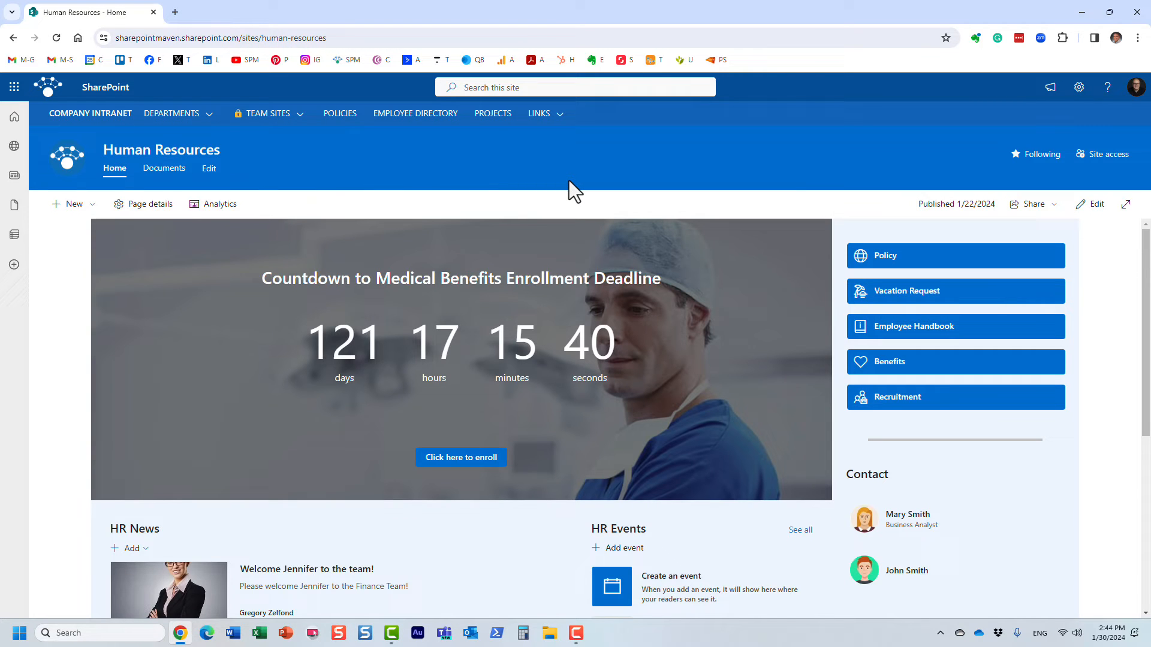
mouse_move(155, 138)
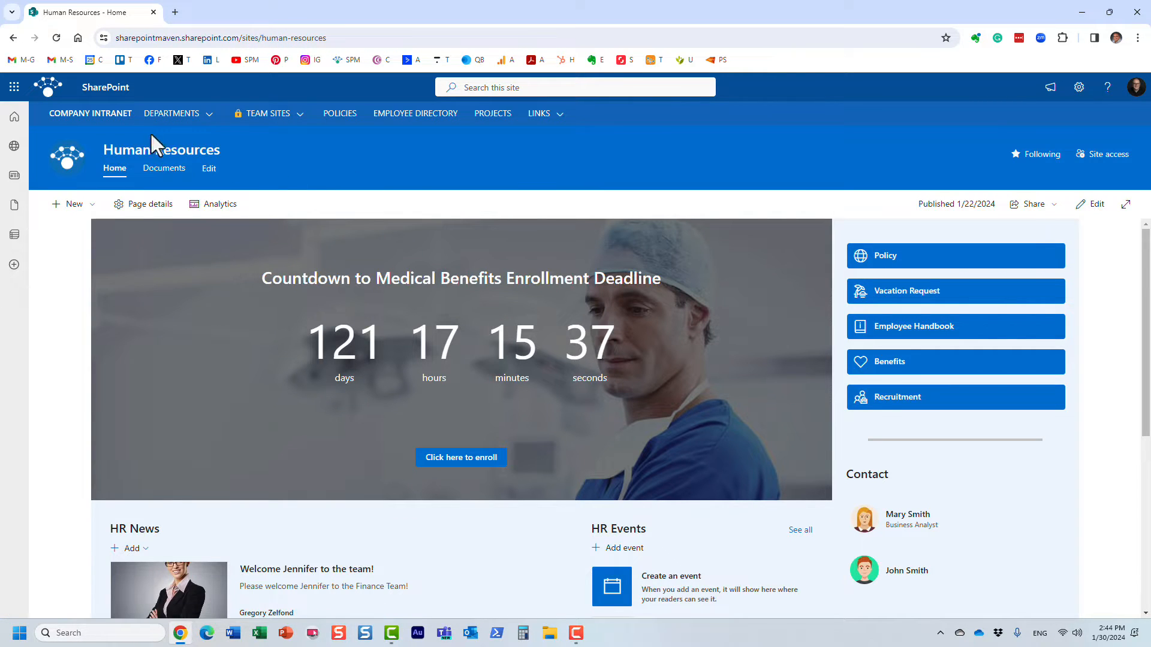
left_click(171, 113)
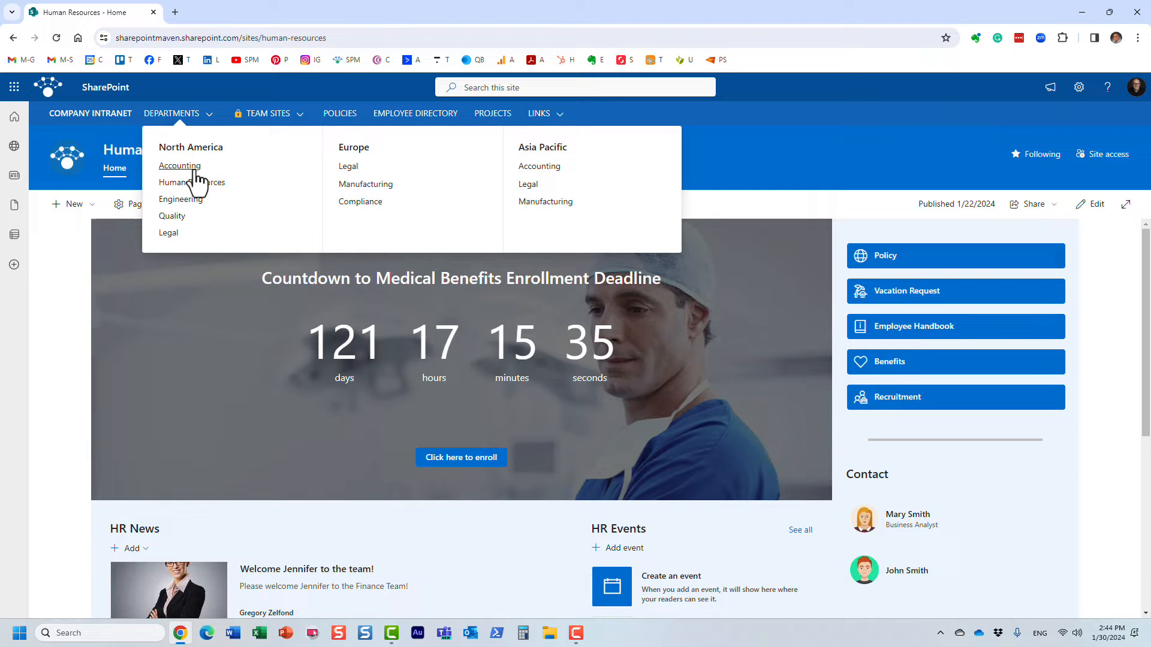
left_click(178, 165)
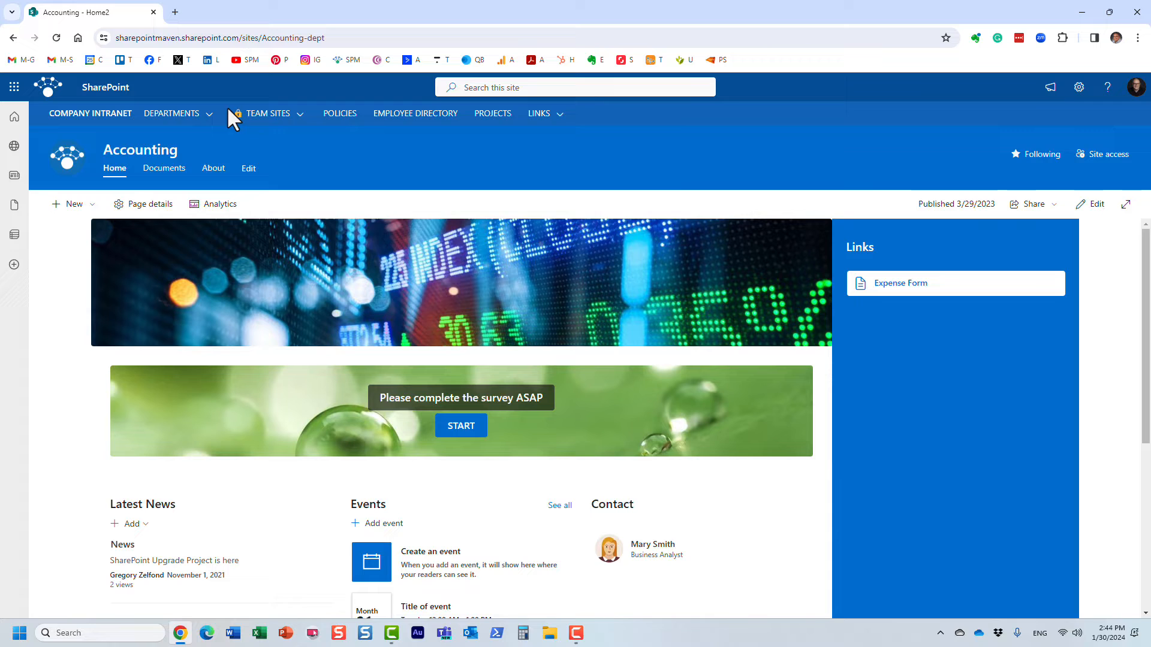
mouse_move(163, 174)
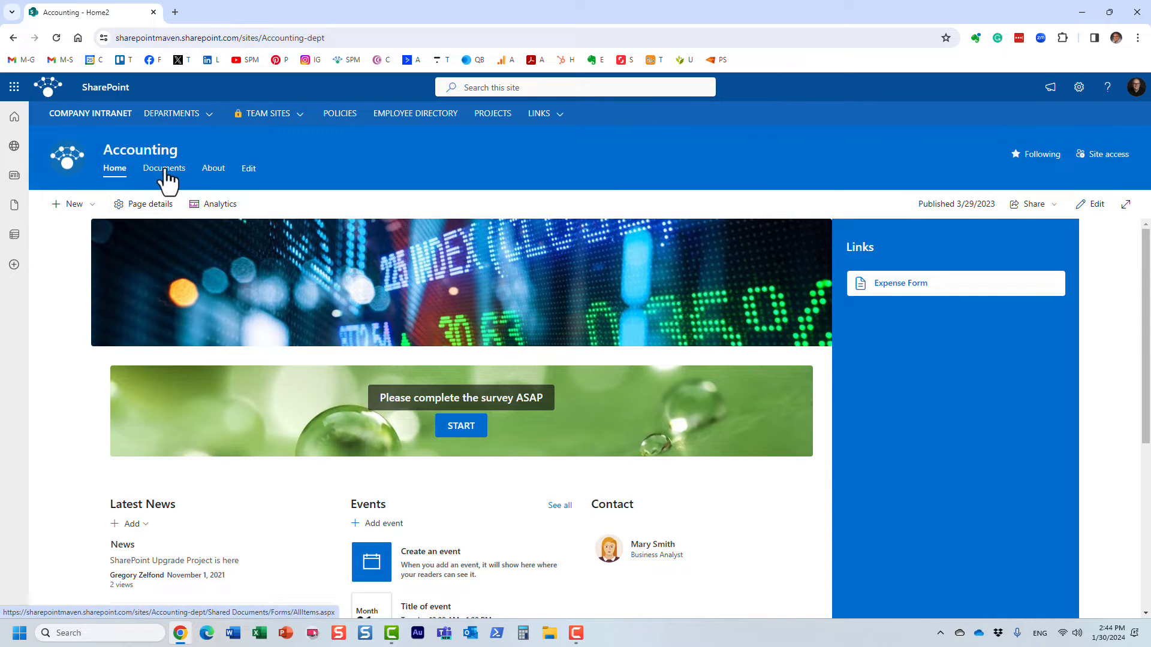
left_click(171, 113)
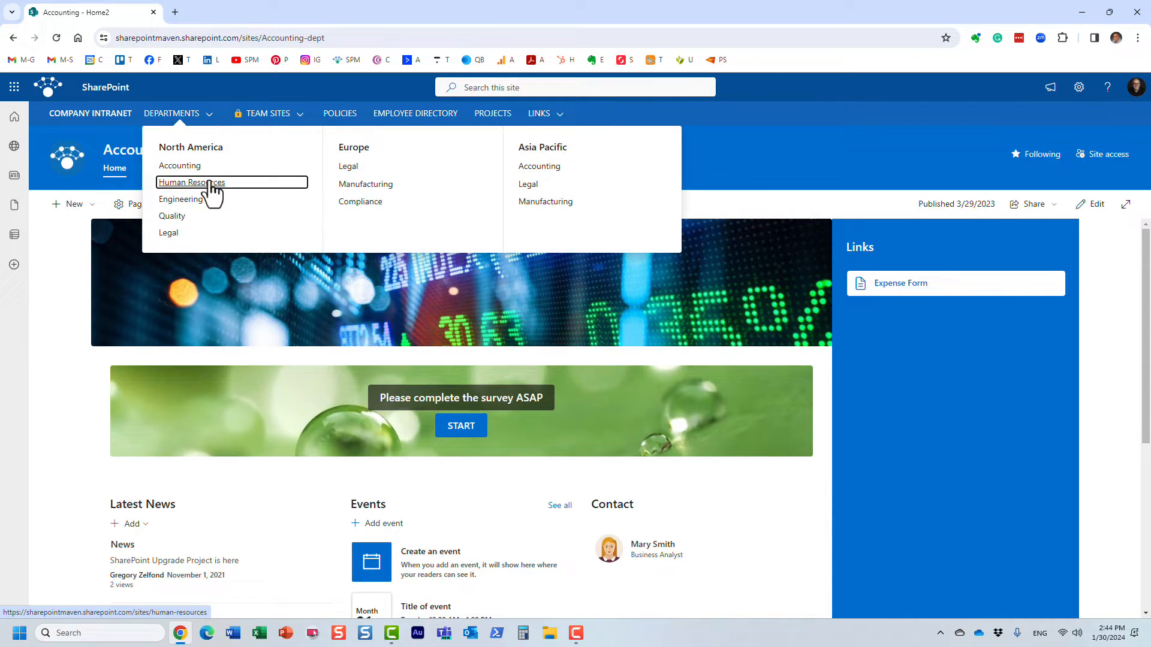
left_click(191, 182)
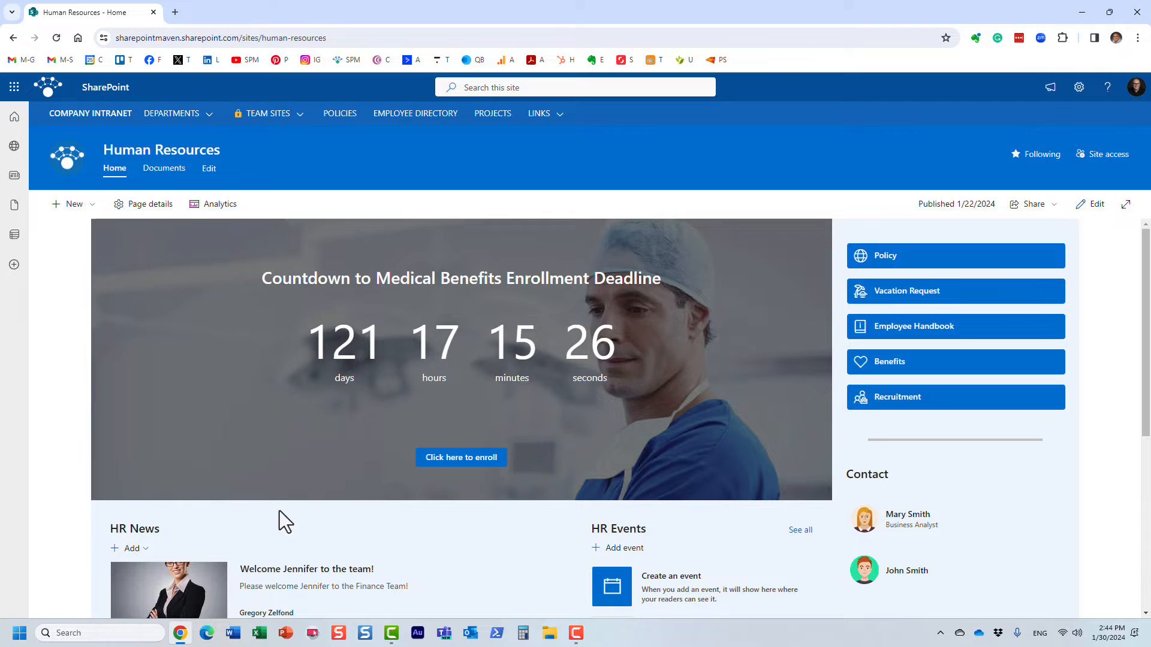
mouse_move(475, 523)
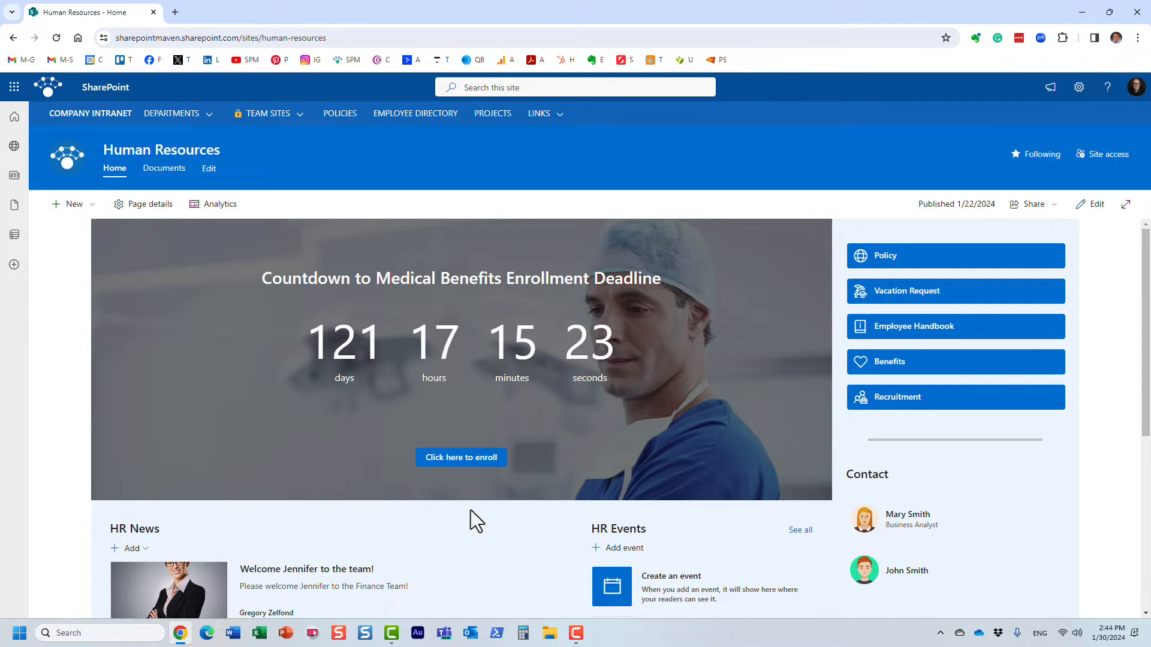
mouse_move(294, 221)
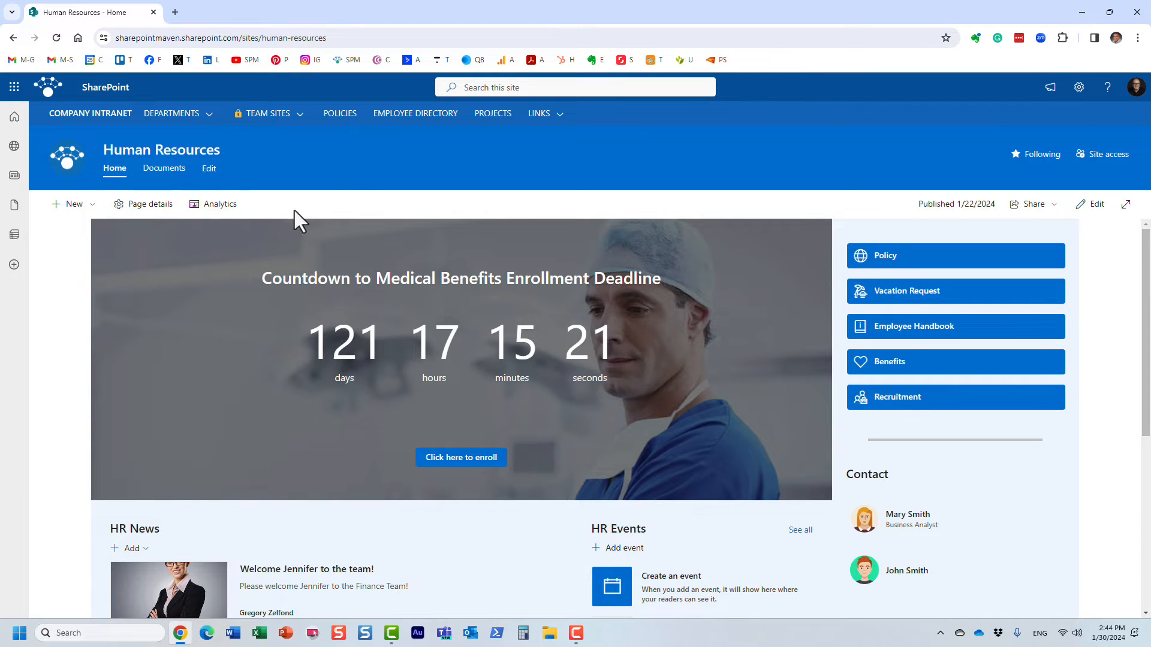
left_click(172, 113)
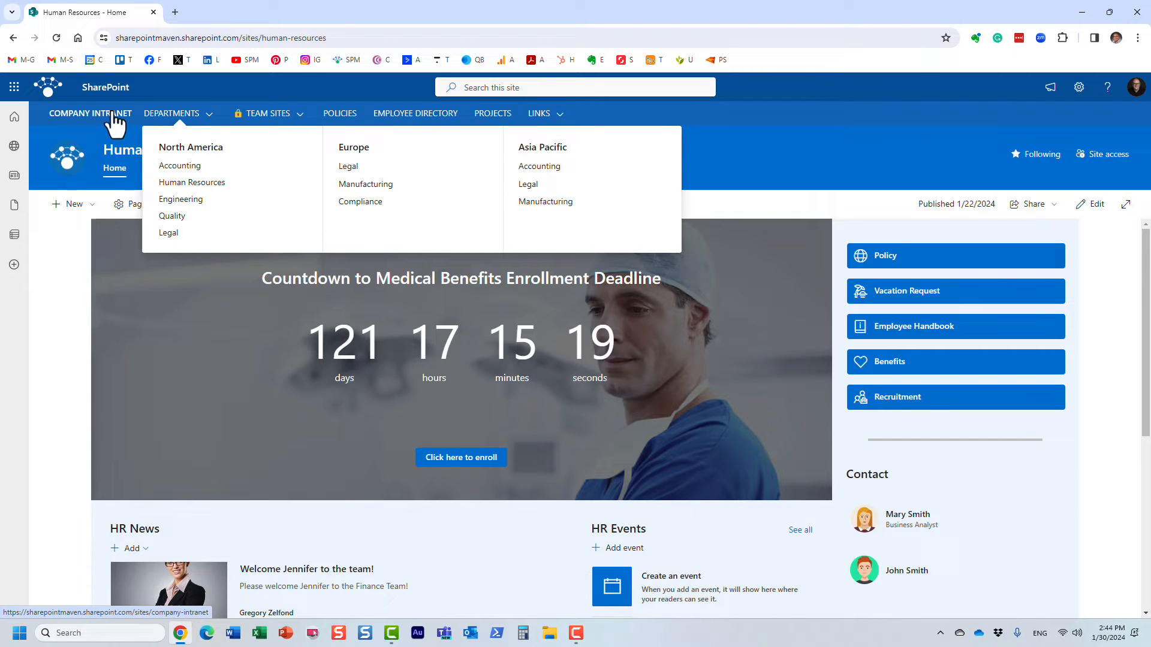
left_click(89, 113)
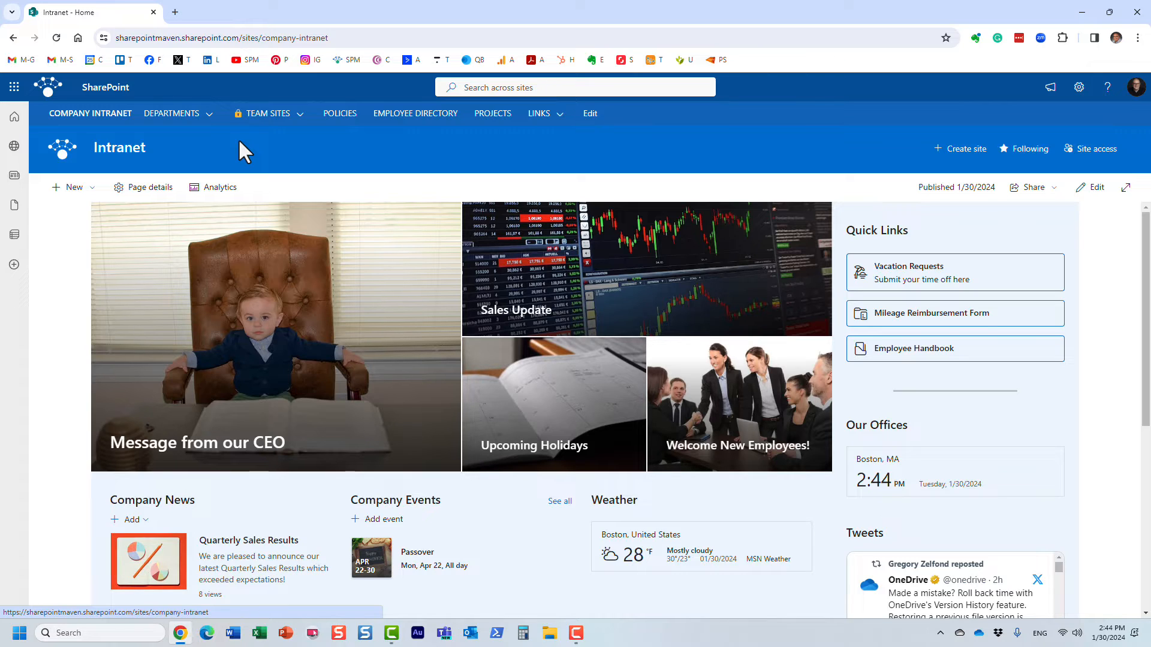
mouse_move(218, 516)
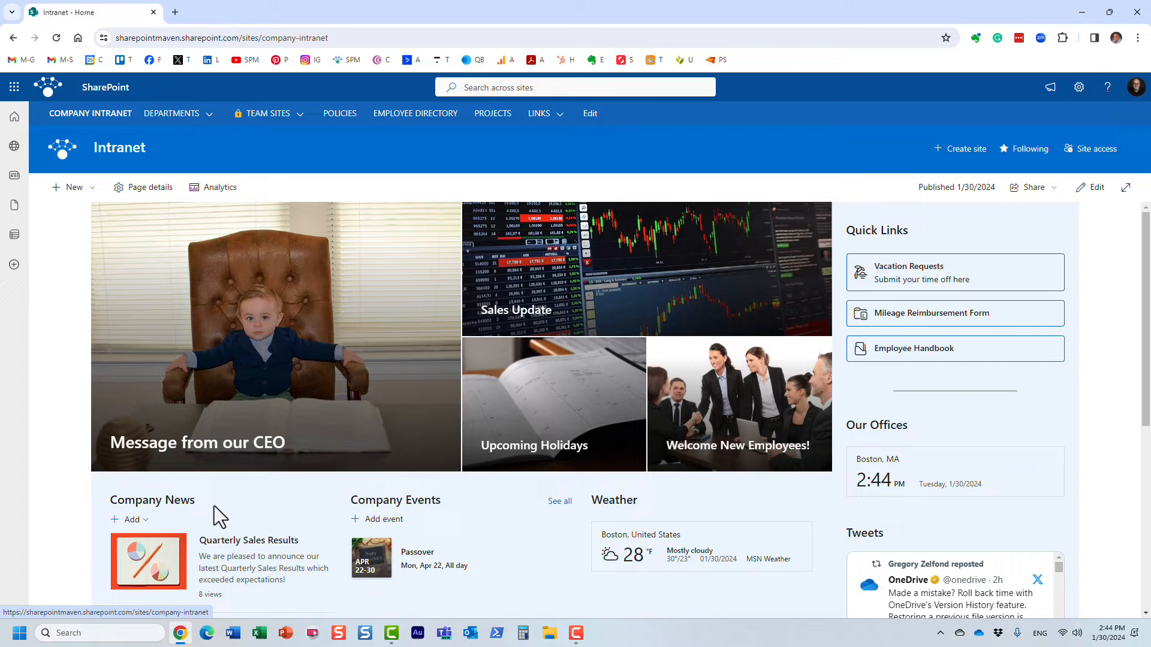
Step: Go from the intranet home to the Human Resources site and show its Documents library
left_click(172, 113)
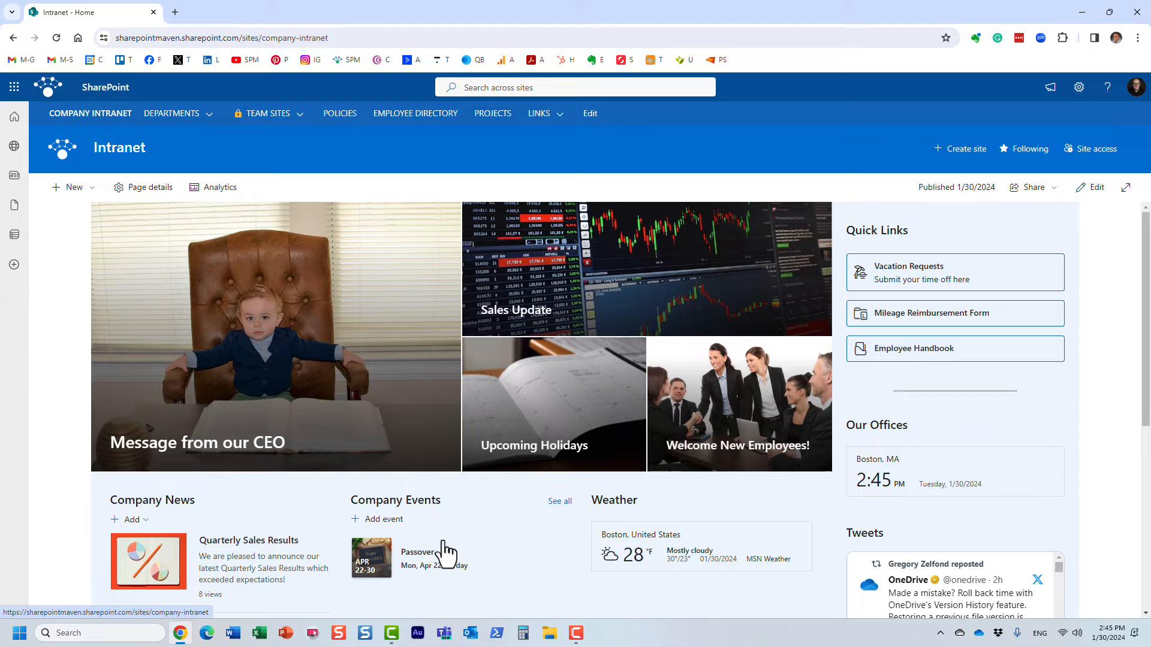
mouse_move(240, 229)
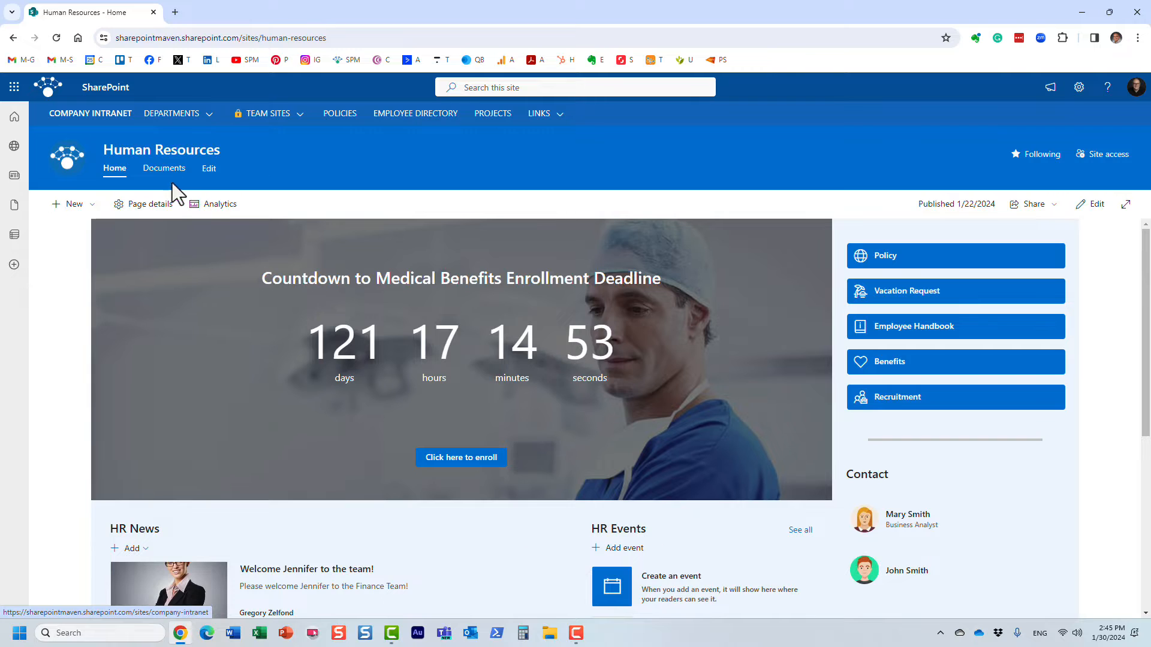
left_click(90, 113)
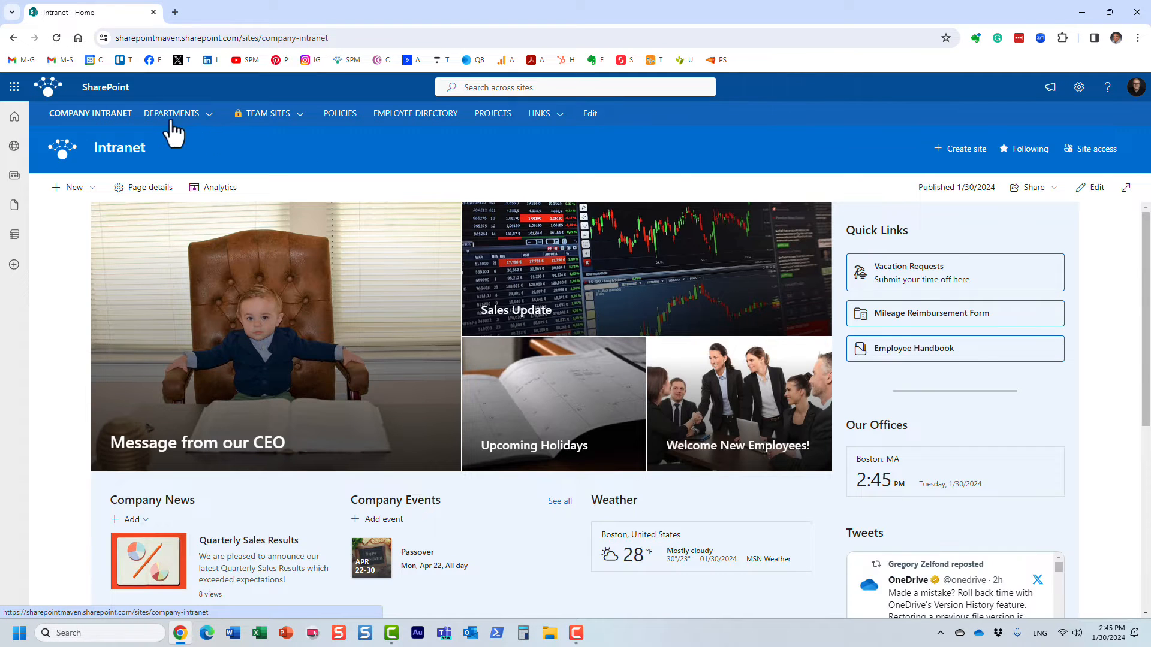
left_click(171, 112)
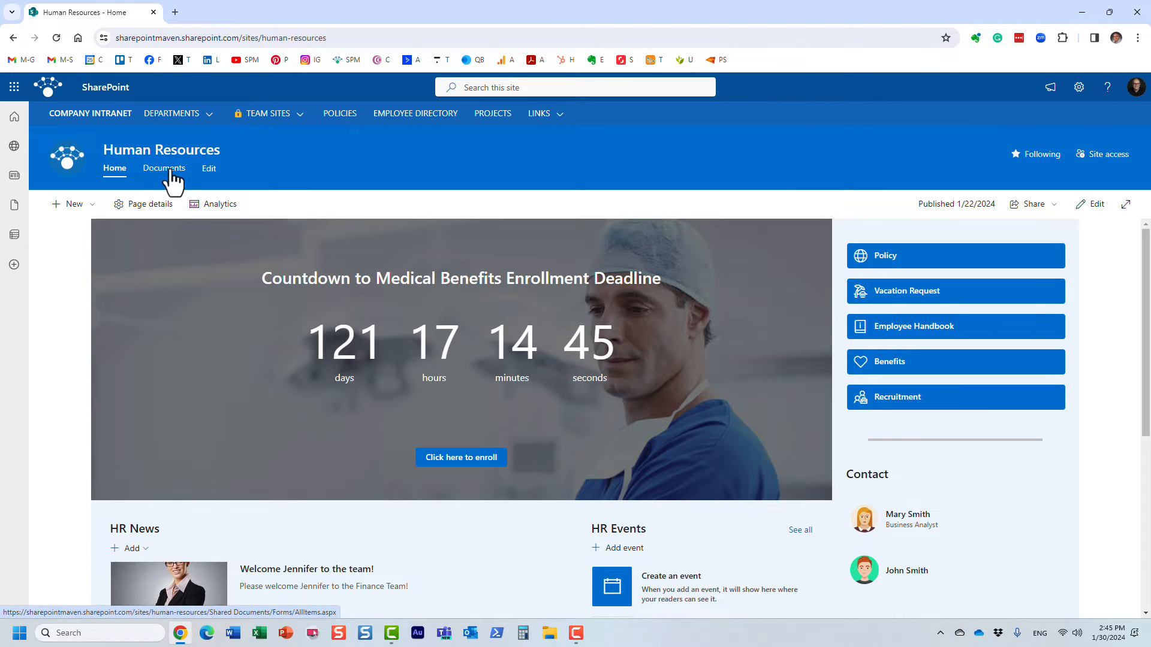
left_click(163, 168)
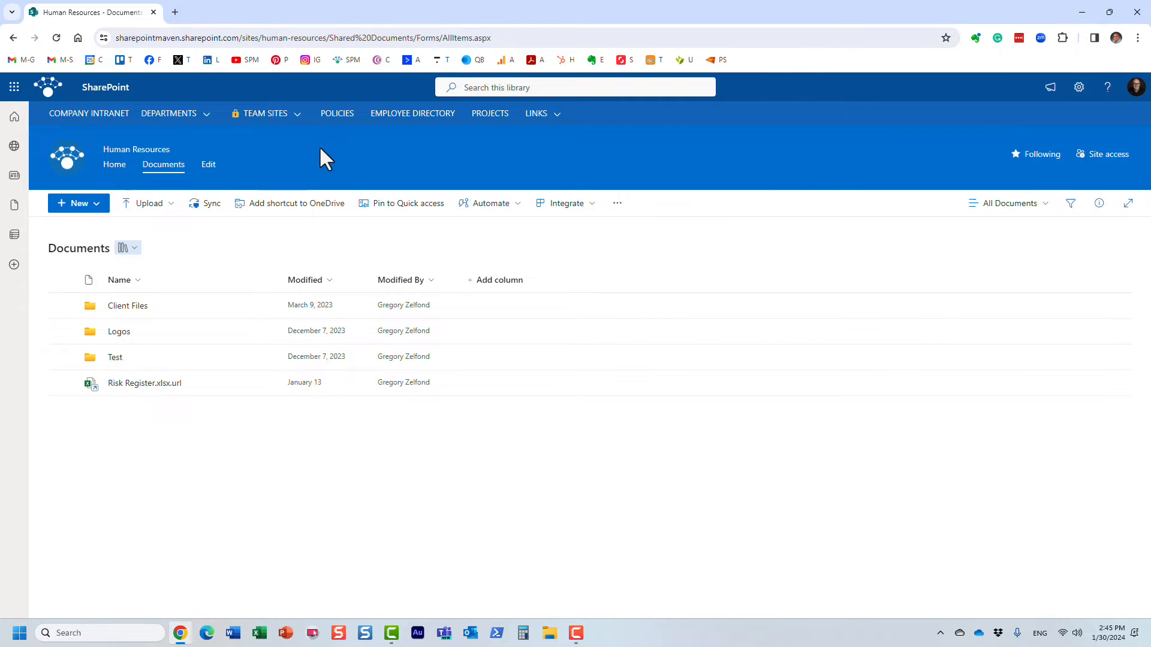
left_click(89, 113)
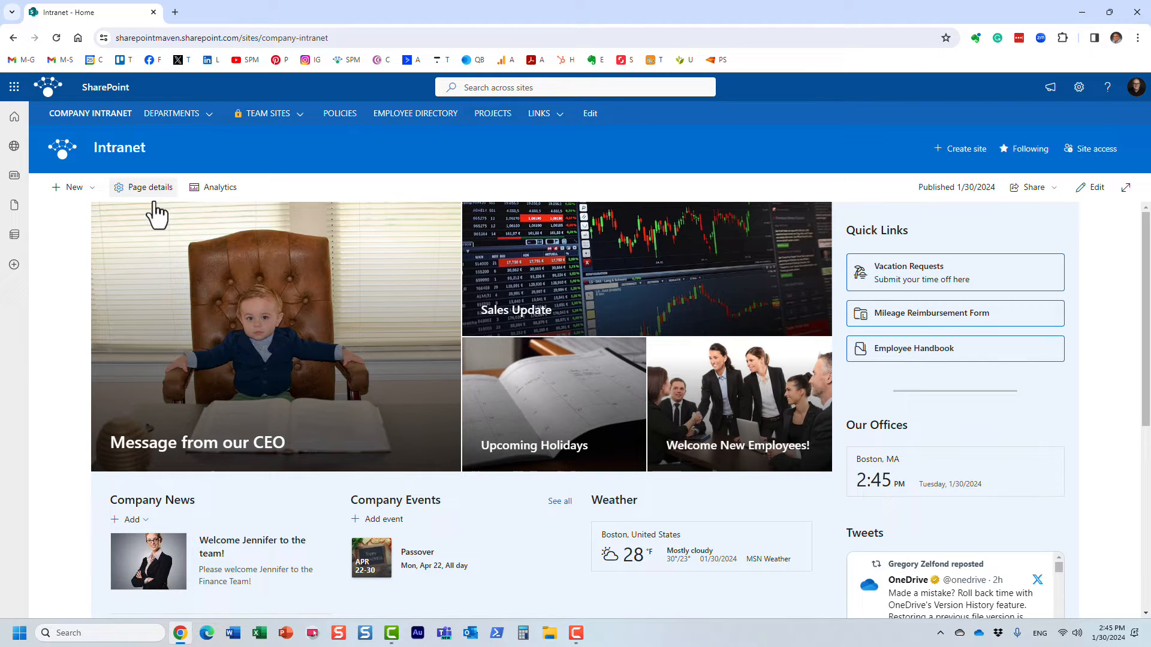
mouse_move(811, 157)
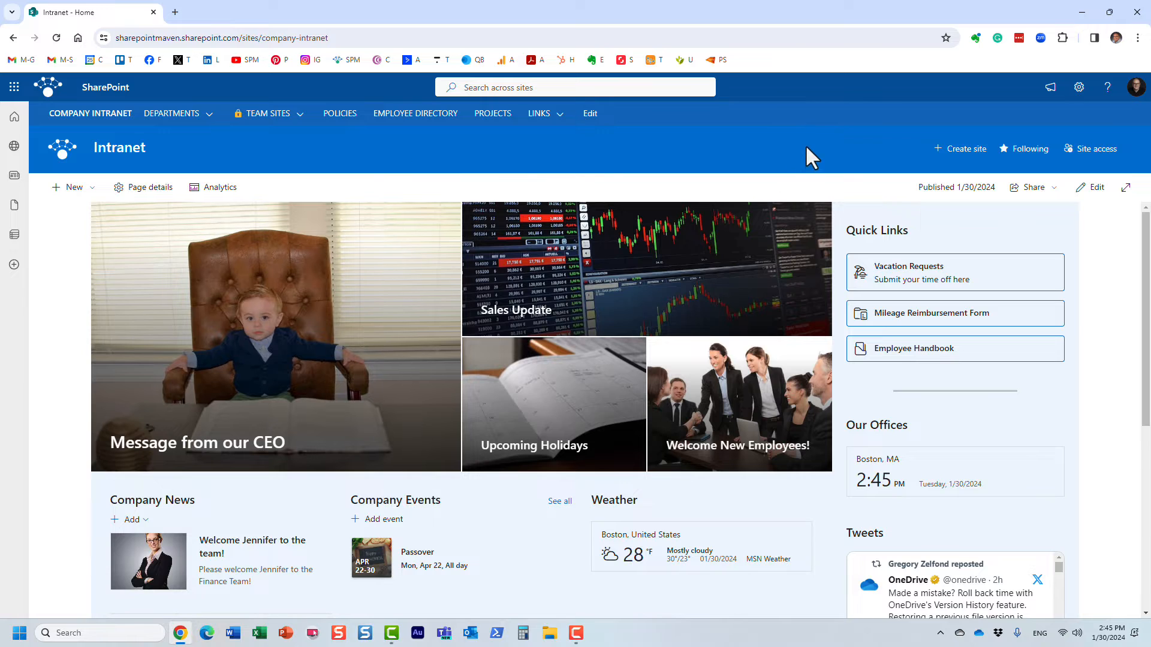
mouse_move(276, 528)
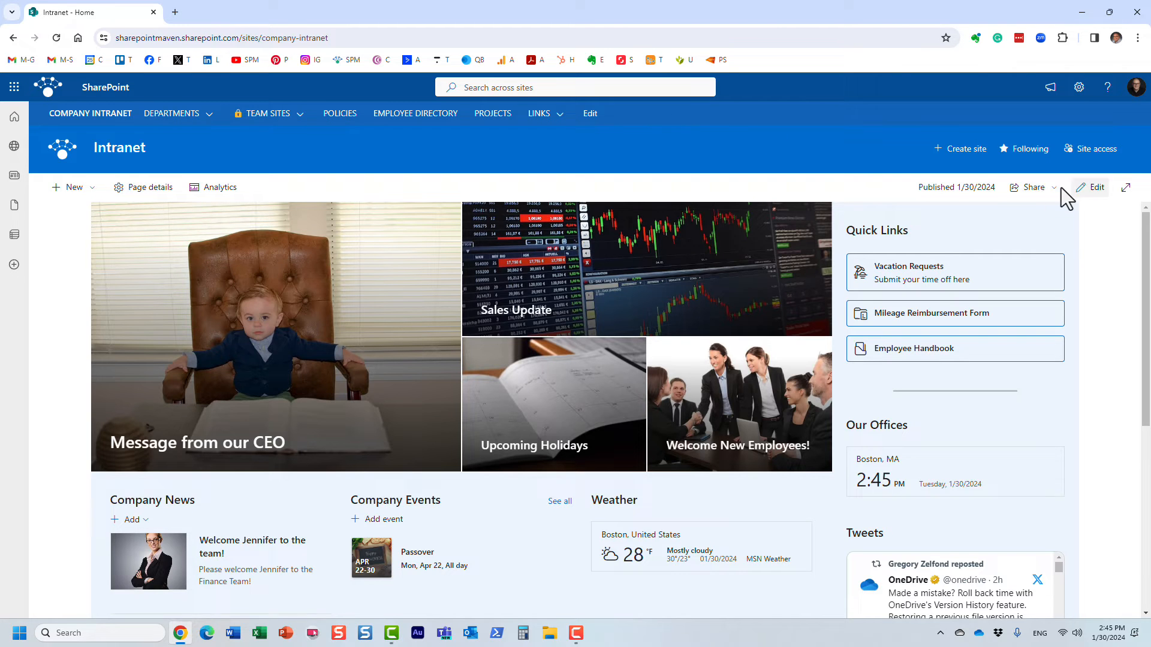
Step: Put the intranet home page into edit mode as an unsaved draft
left_click(1092, 187)
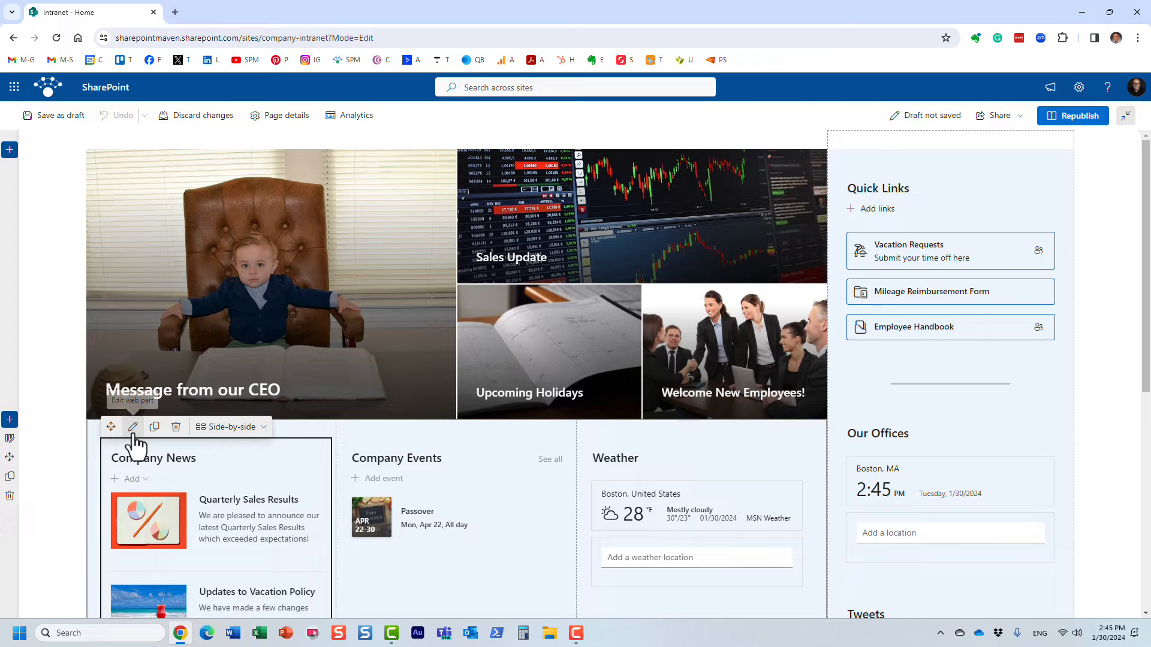
Step: Set the Company News source to Select sites, via All sites in the hub, with none chosen yet
left_click(132, 427)
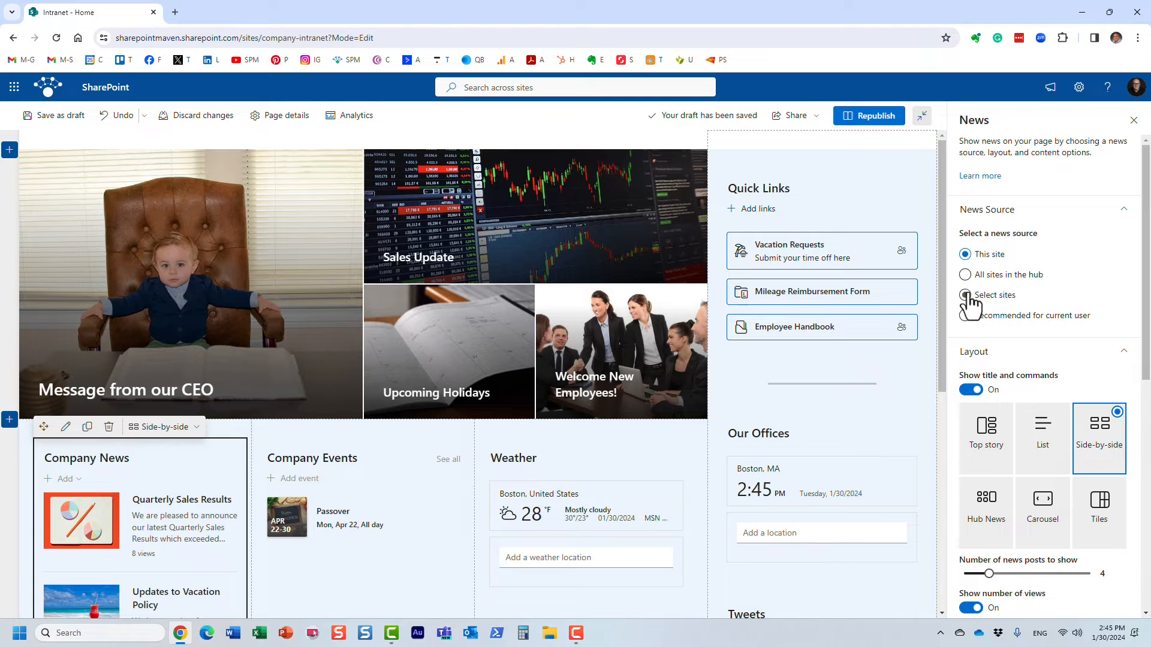
left_click(964, 275)
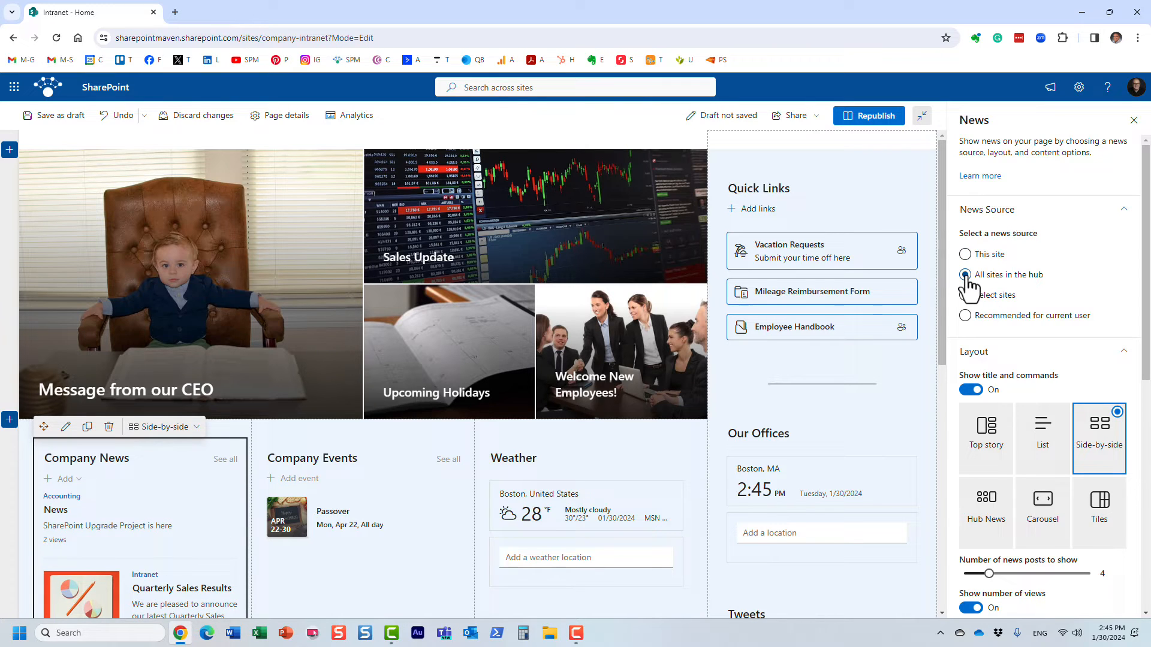
left_click(964, 274)
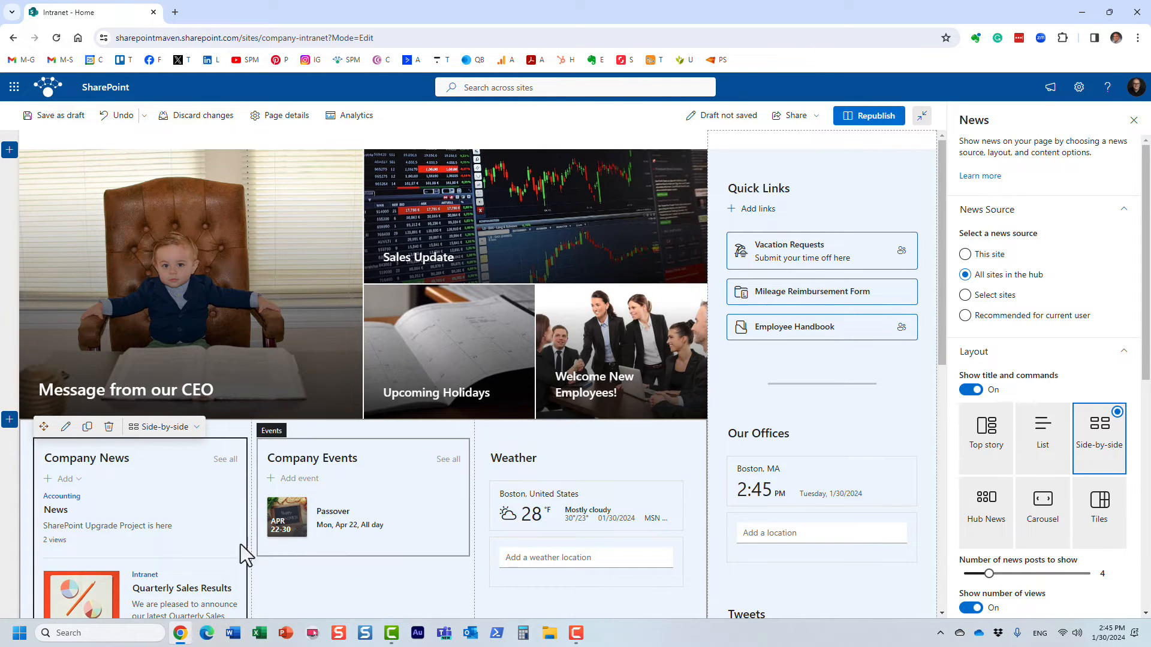
scroll("down", 3)
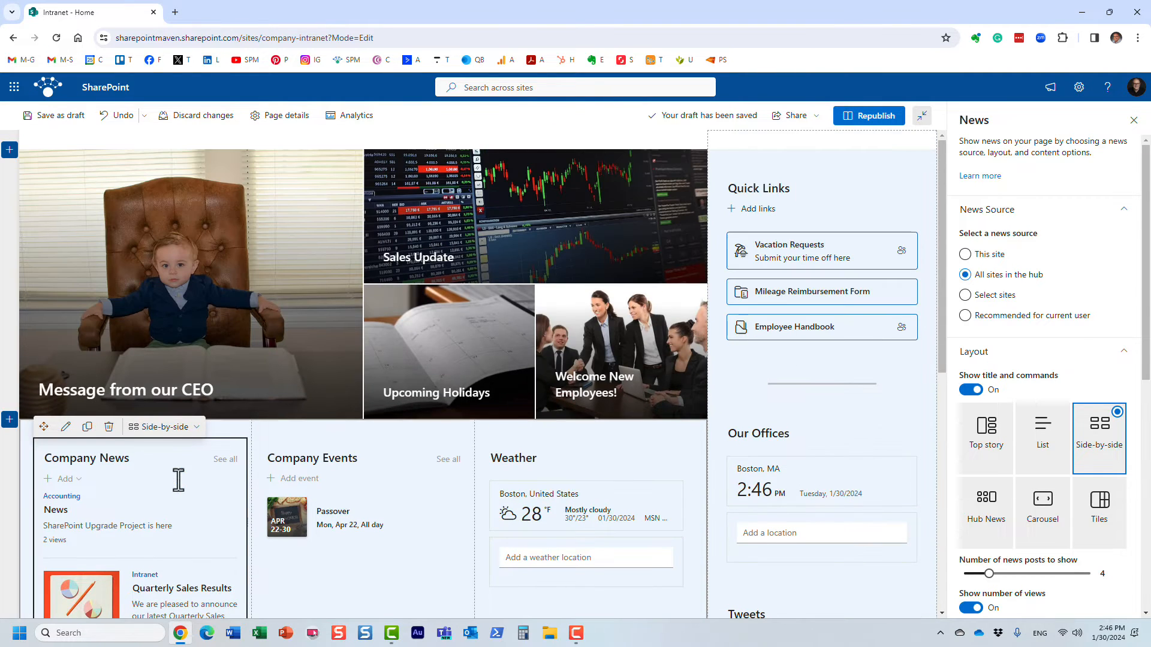
left_click(964, 295)
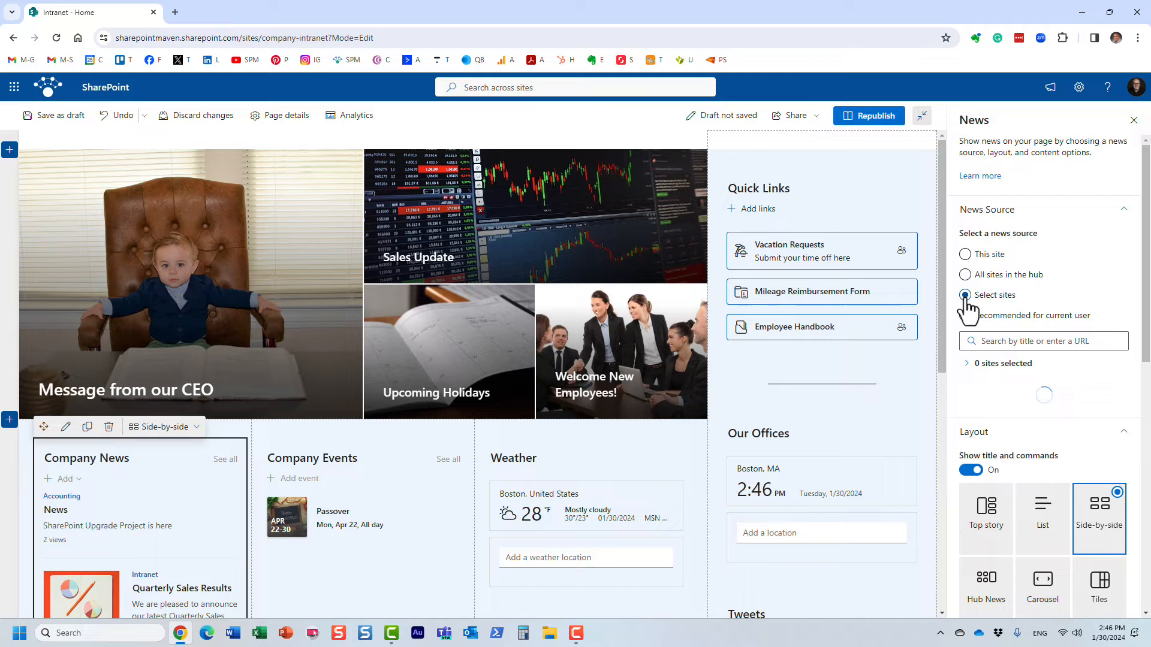
Step: Briefly include Human Resources and toggle HR Team, then set Company News back to This site
left_click(963, 294)
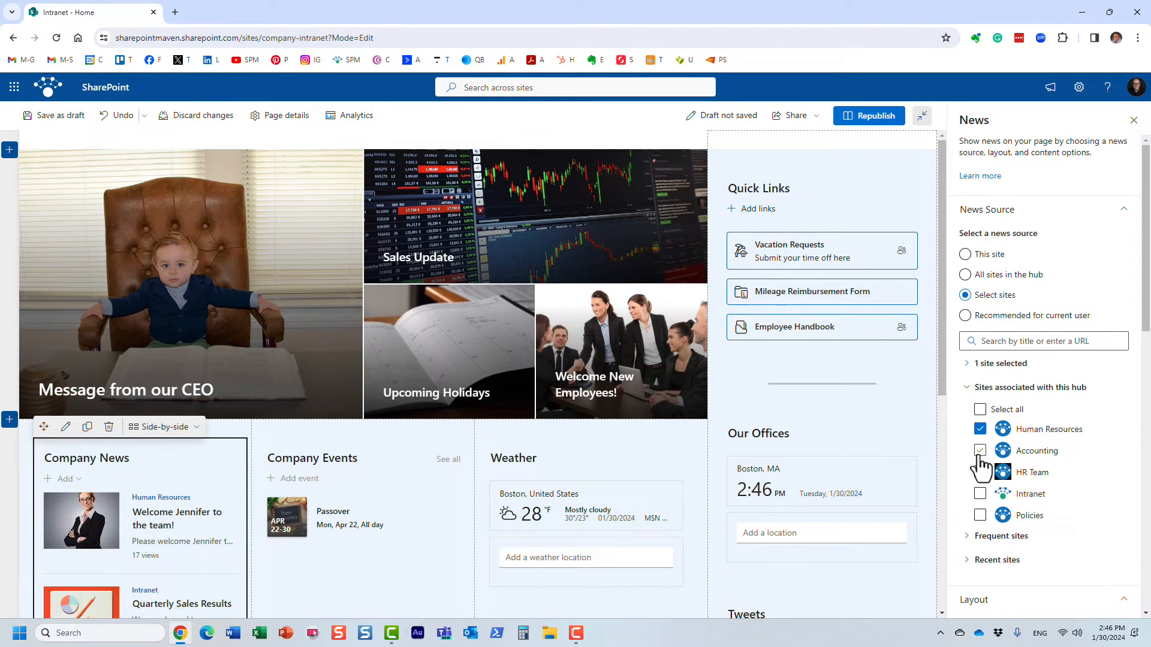
left_click(980, 450)
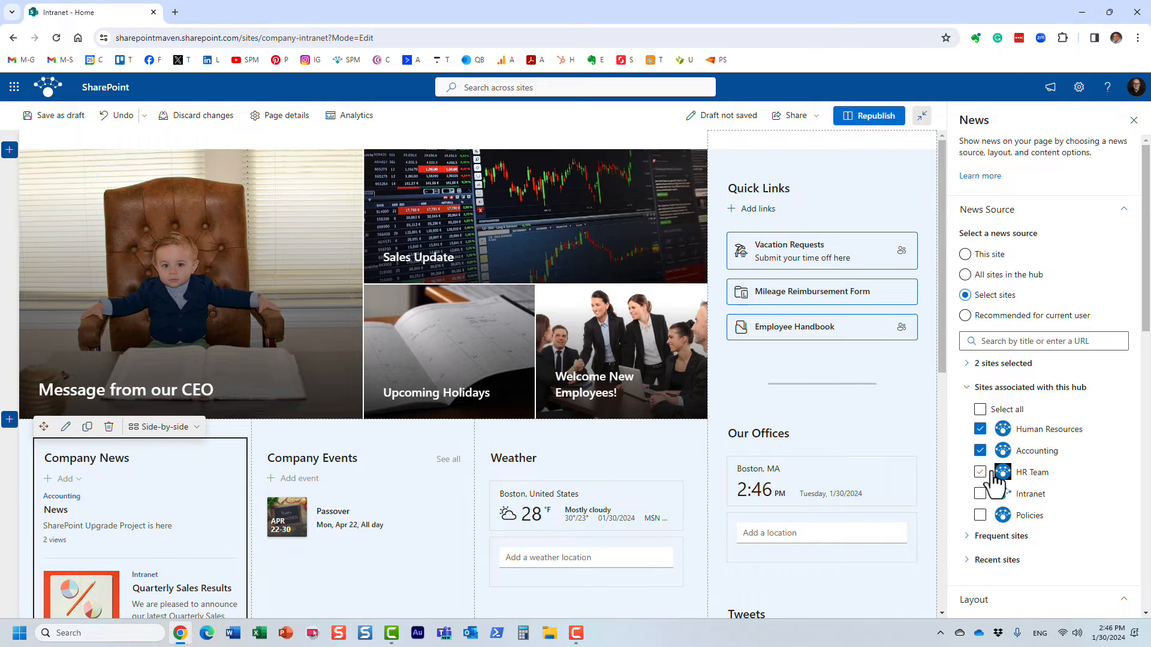
left_click(980, 472)
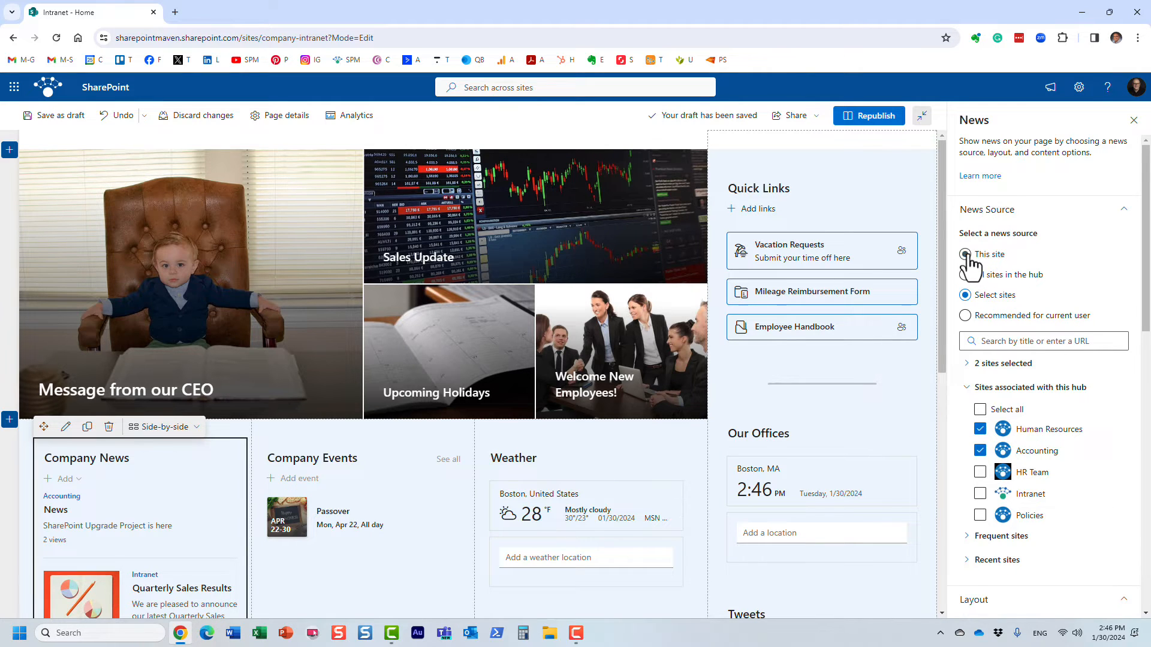
left_click(964, 254)
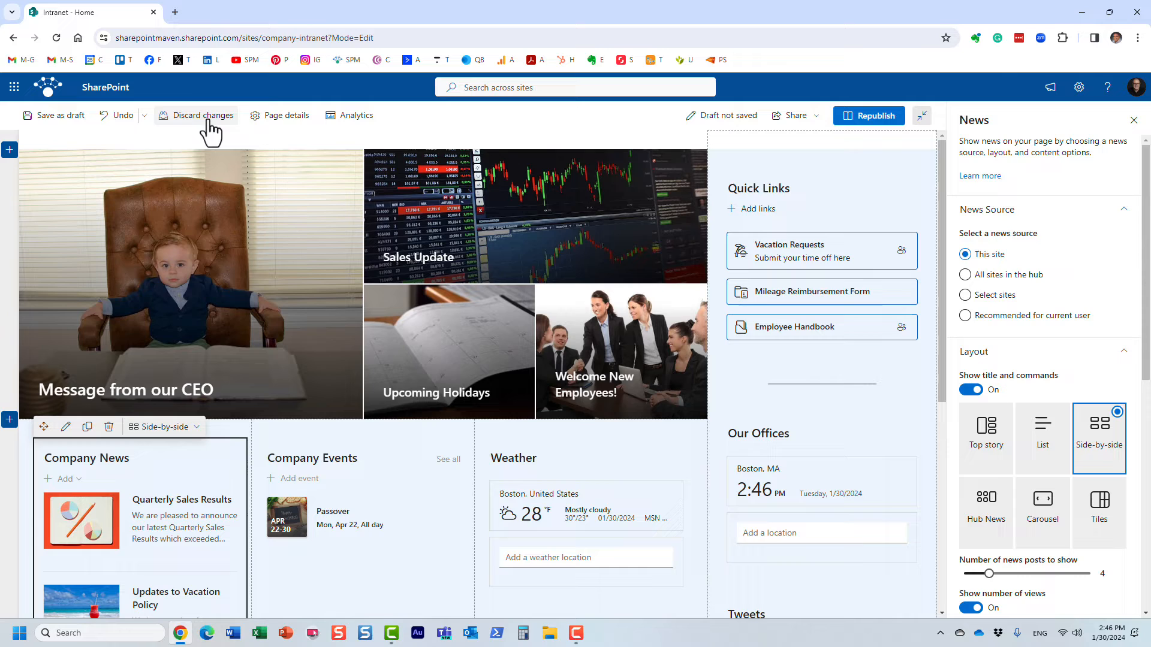
mouse_move(949, 261)
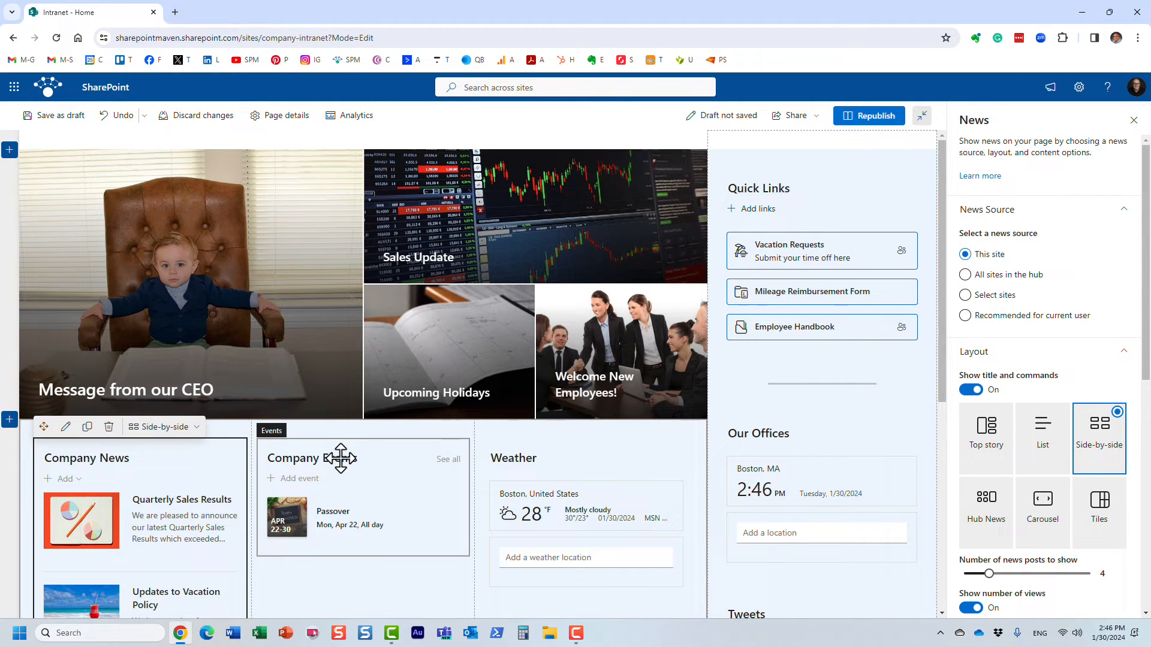
Step: View the Company Events source options, leaving it on the events list on this site
left_click(289, 427)
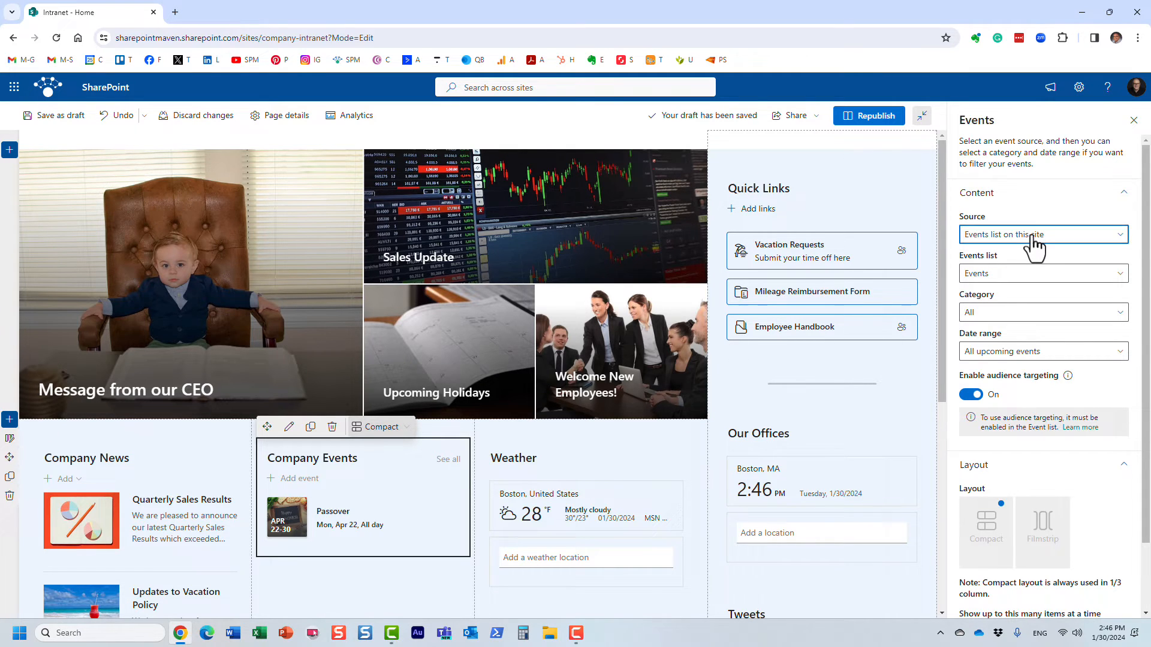
left_click(1043, 235)
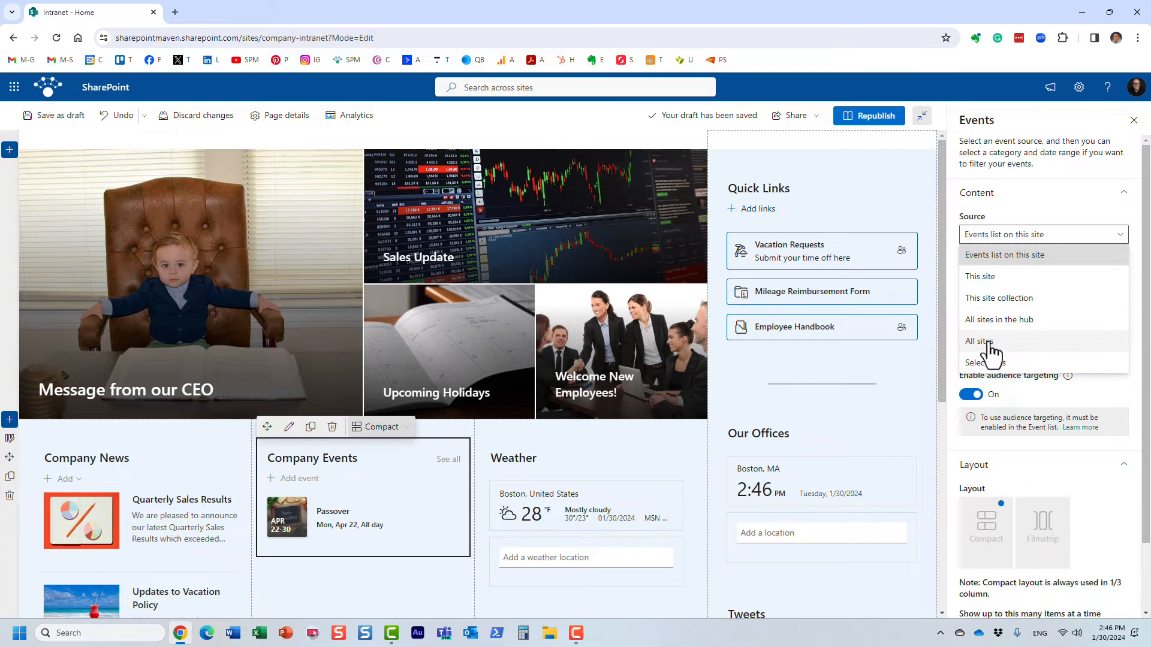
mouse_move(1007, 374)
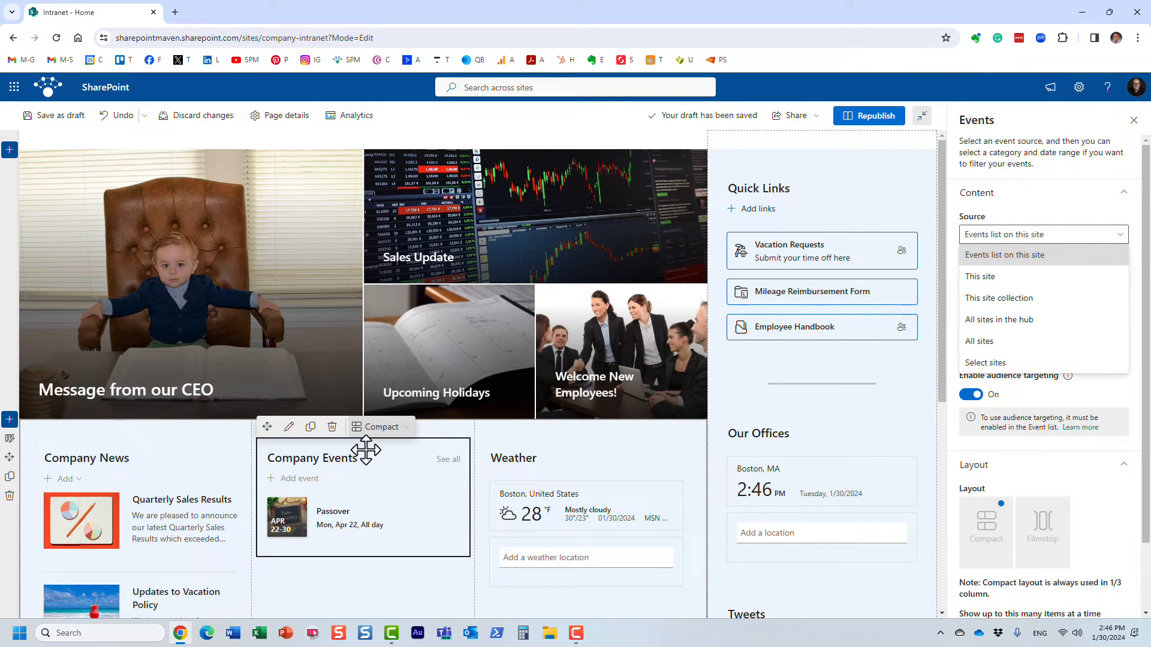
mouse_move(350, 488)
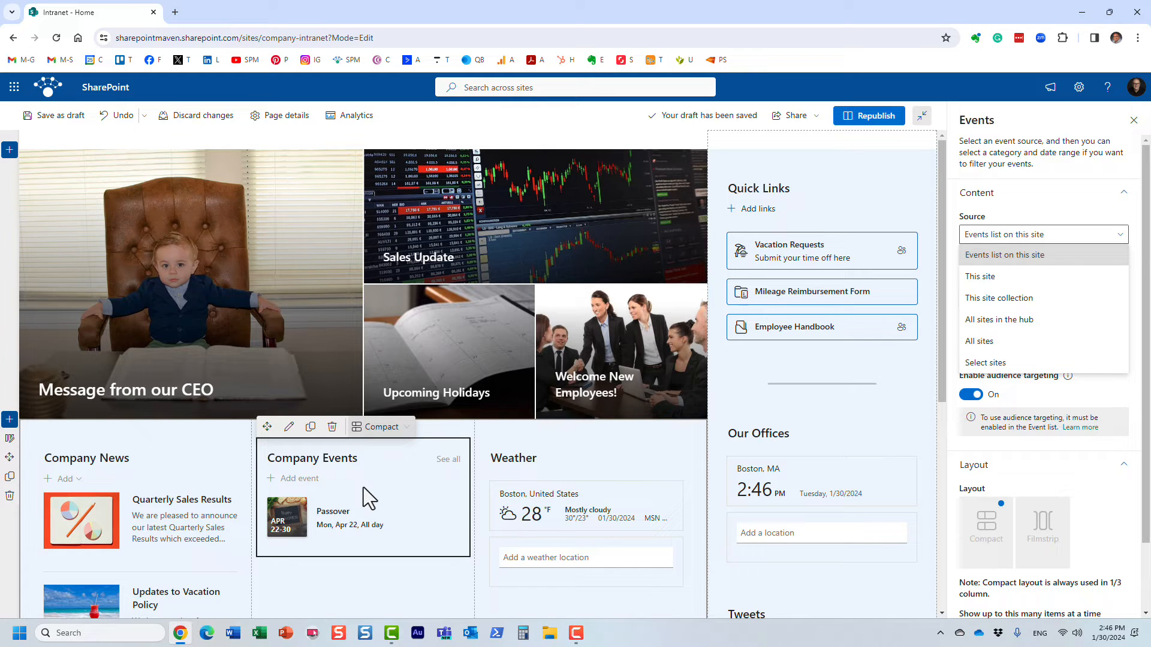
mouse_move(417, 508)
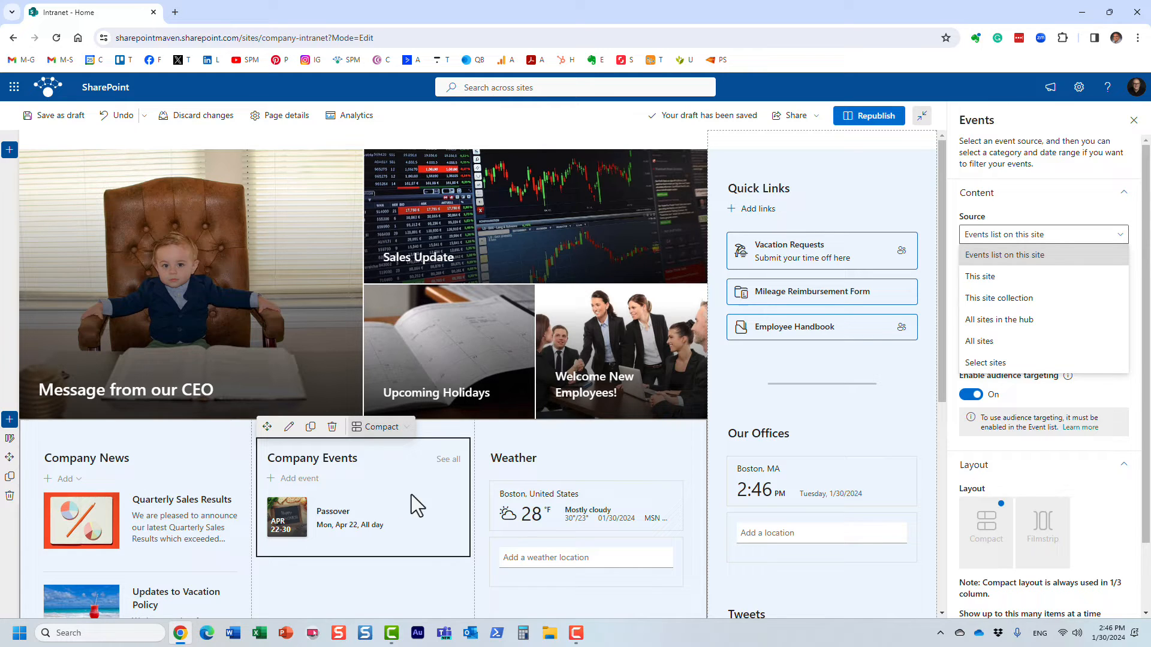
mouse_move(379, 494)
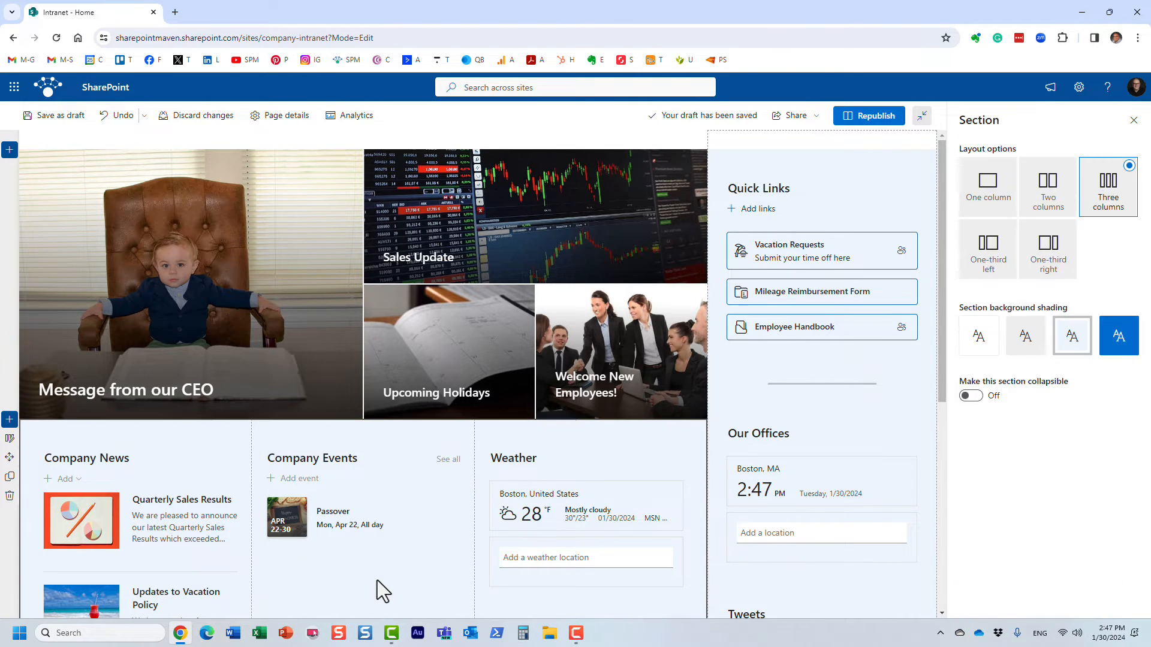
mouse_move(362, 427)
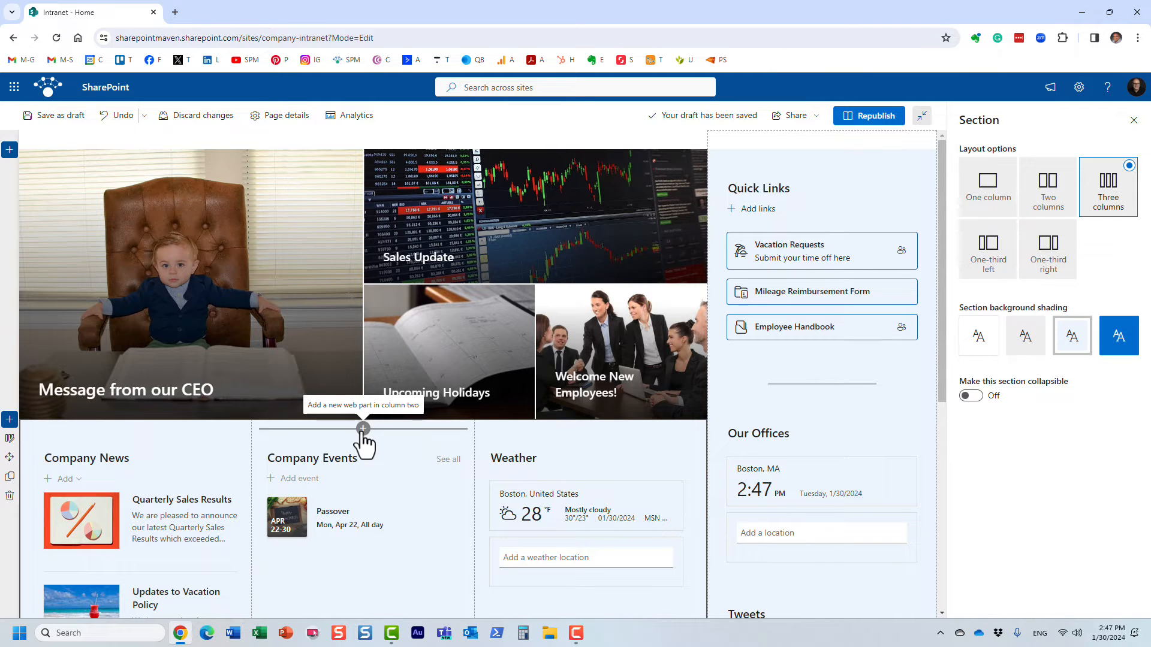
Step: Insert a Highlighted content web part above Company Events by searching 'high'
left_click(362, 428)
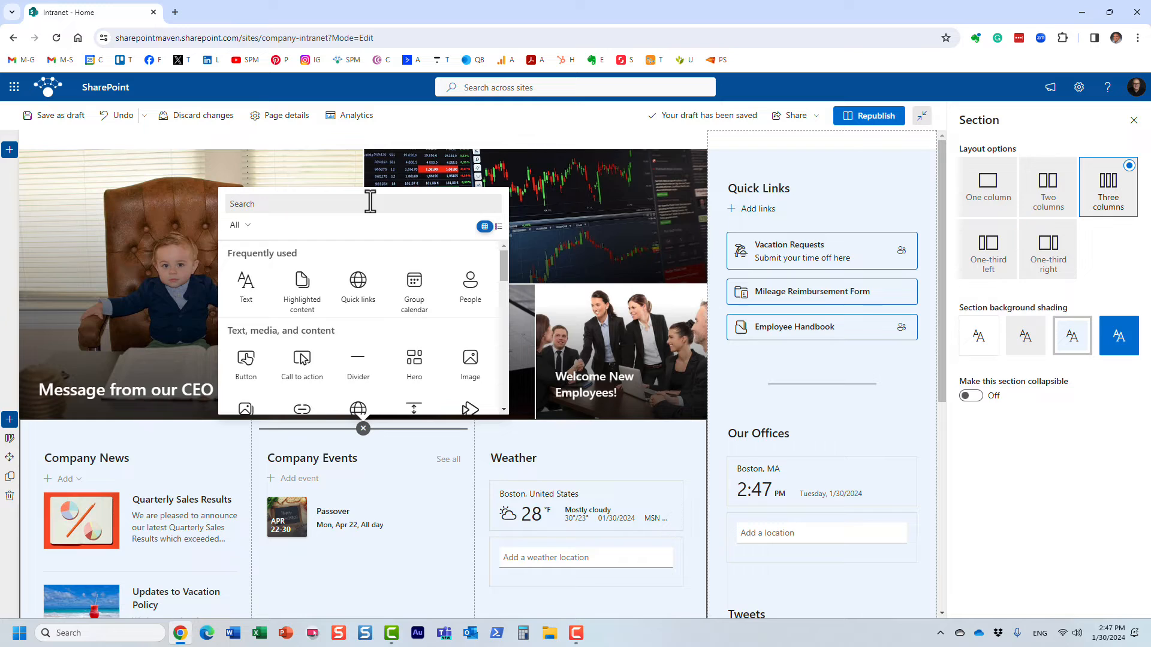
type("high")
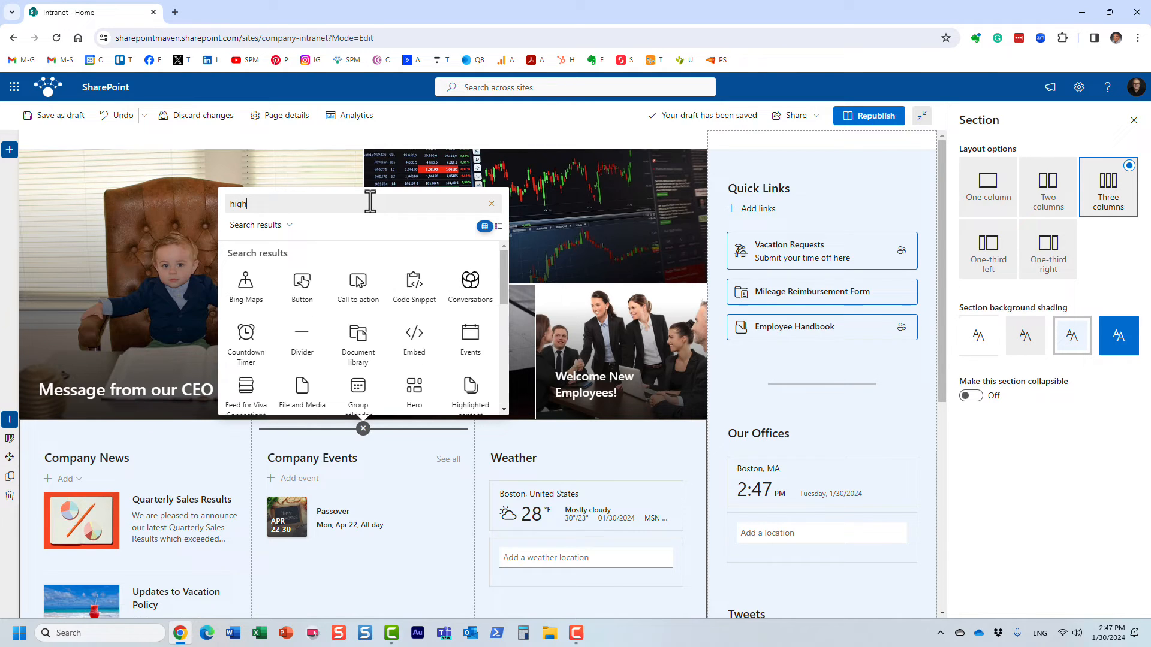
type("high")
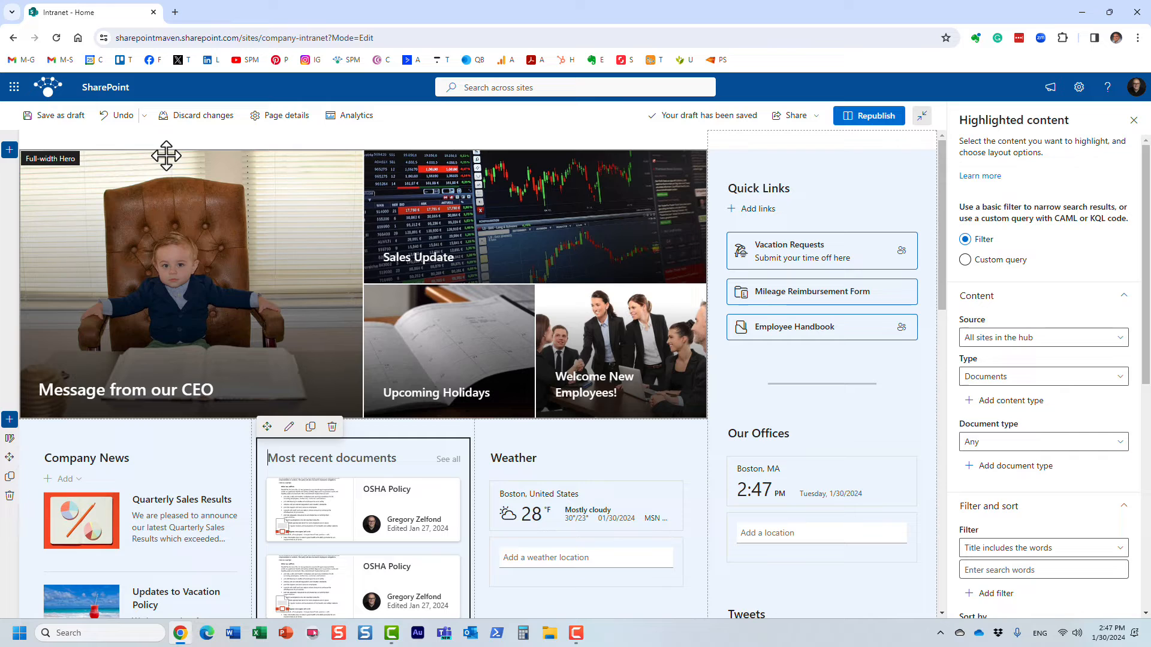
mouse_move(271, 427)
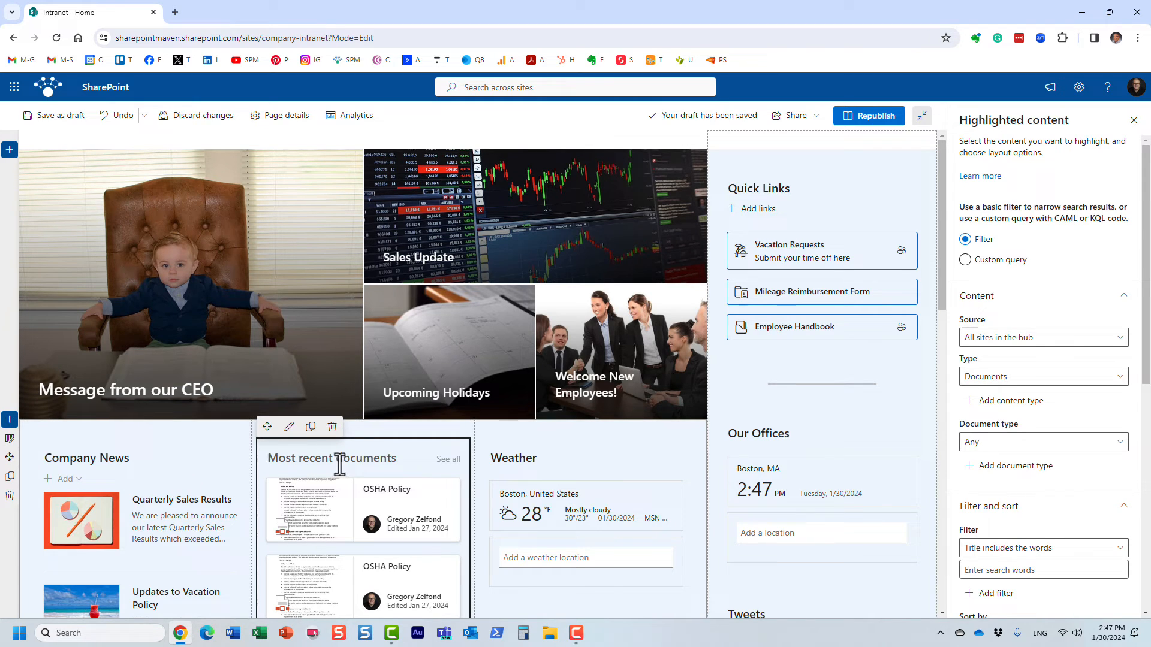
mouse_move(336, 458)
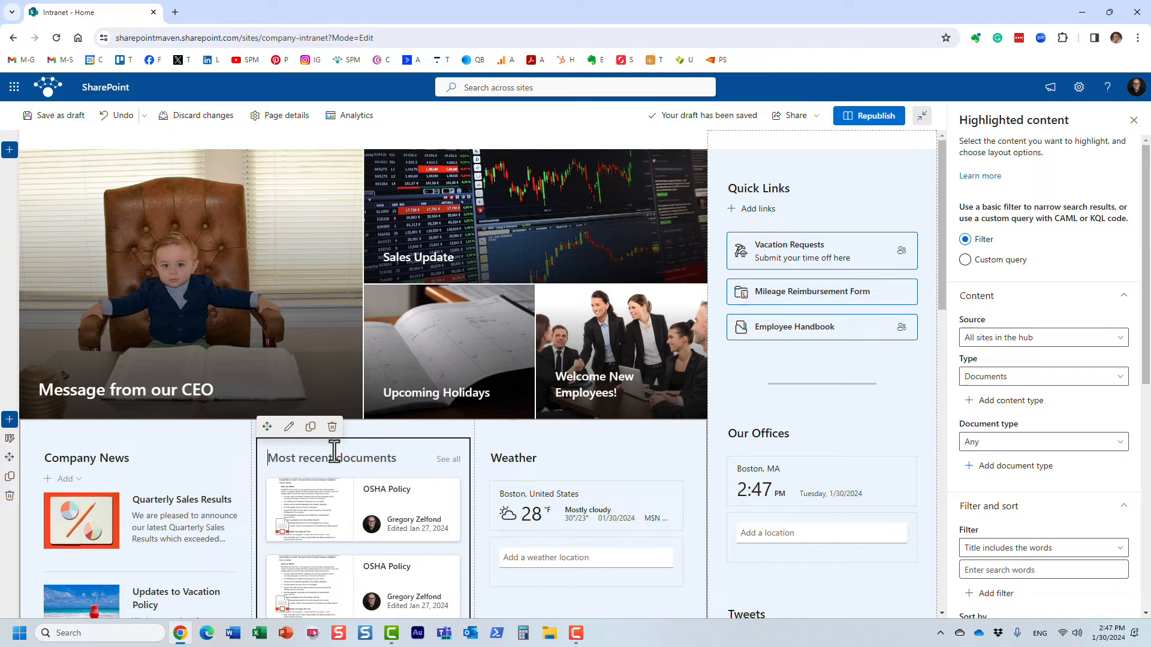
mouse_move(343, 460)
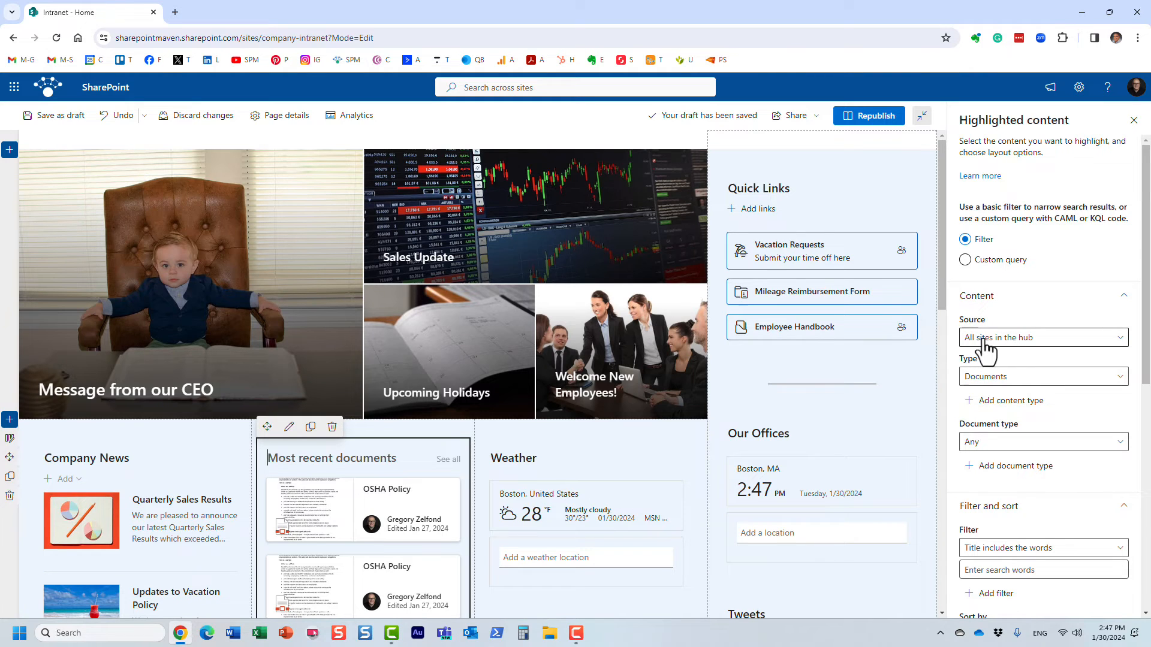
Step: Keep All sites in the hub as source and filter Document type to Word
left_click(1043, 338)
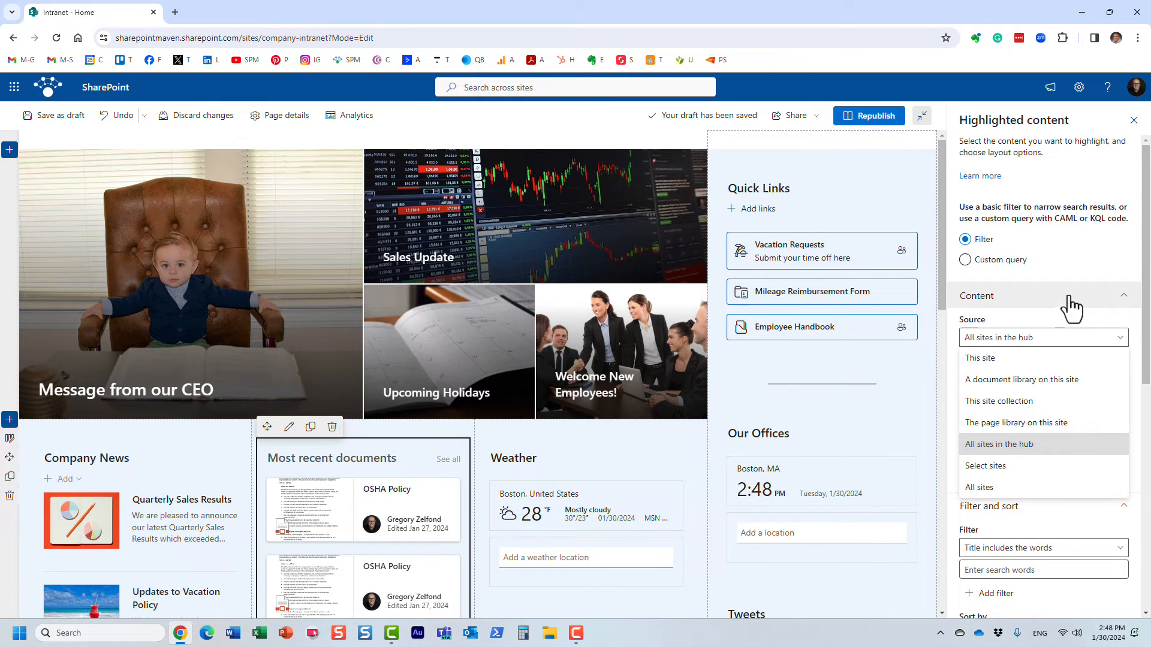
left_click(1042, 338)
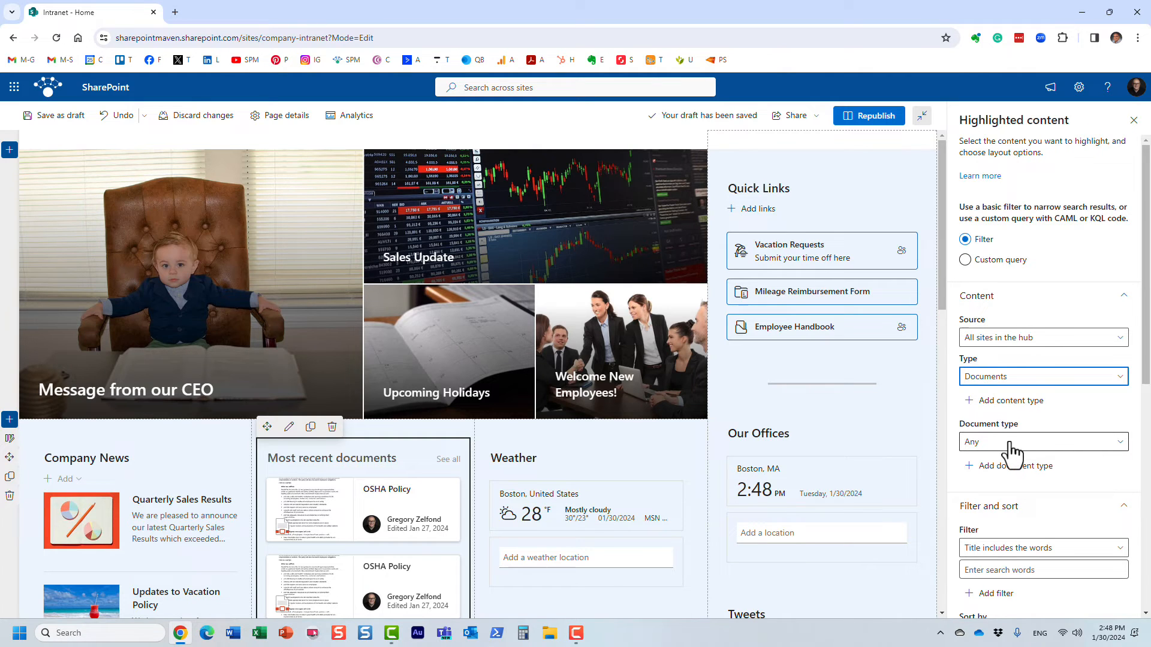
left_click(1043, 441)
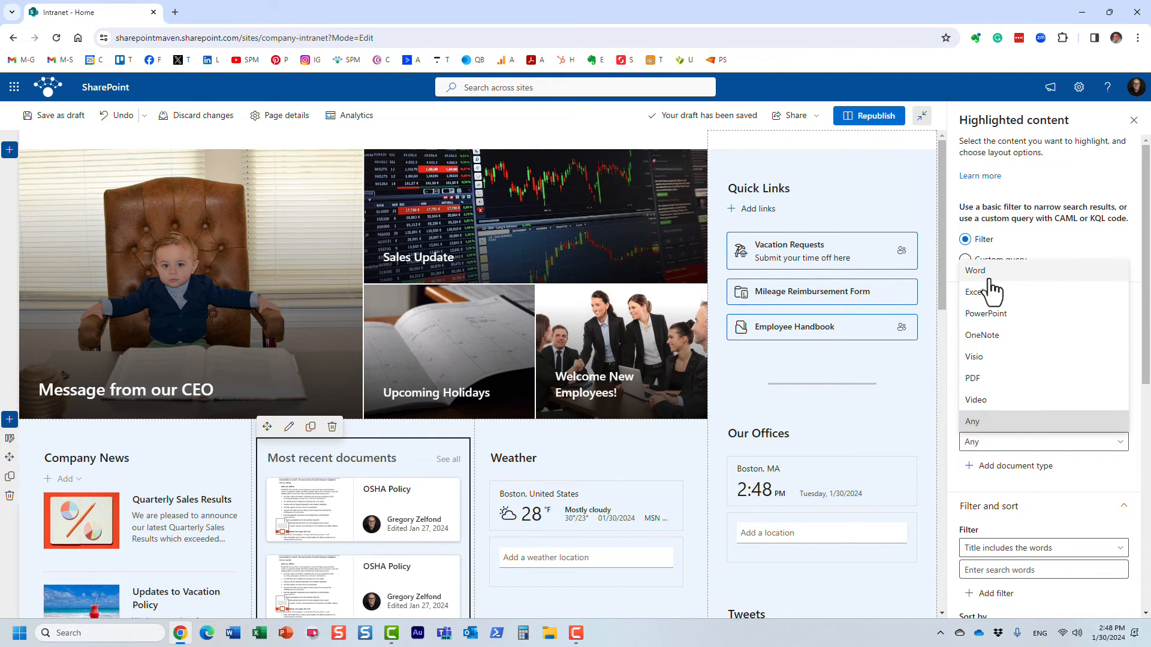
left_click(974, 271)
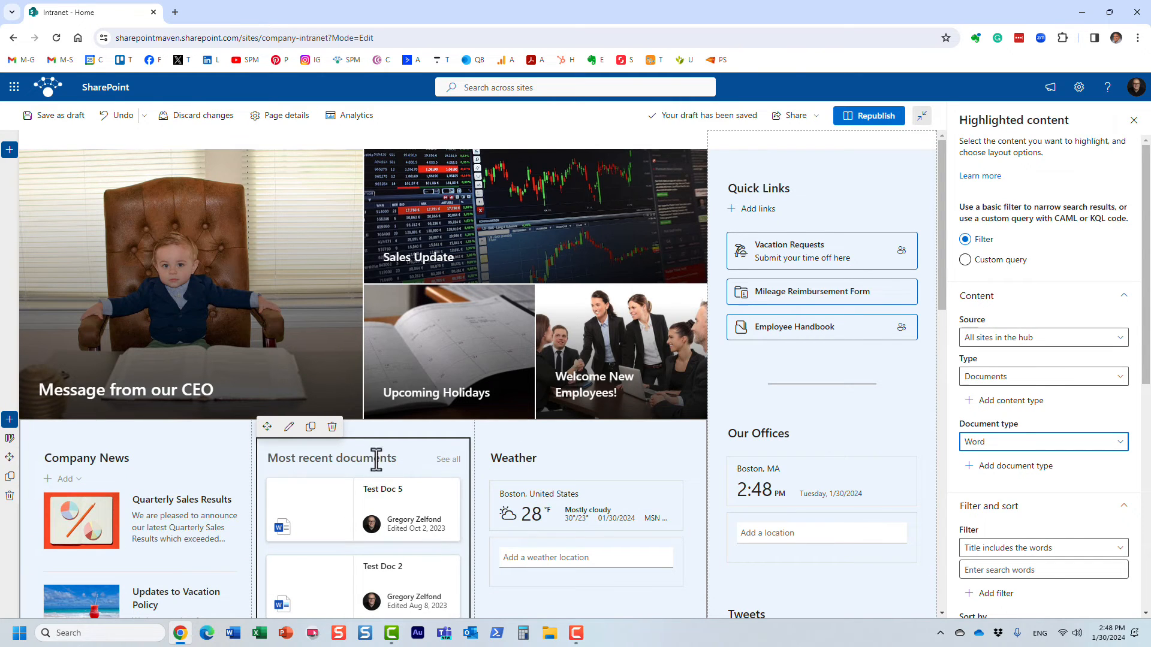
mouse_move(344, 464)
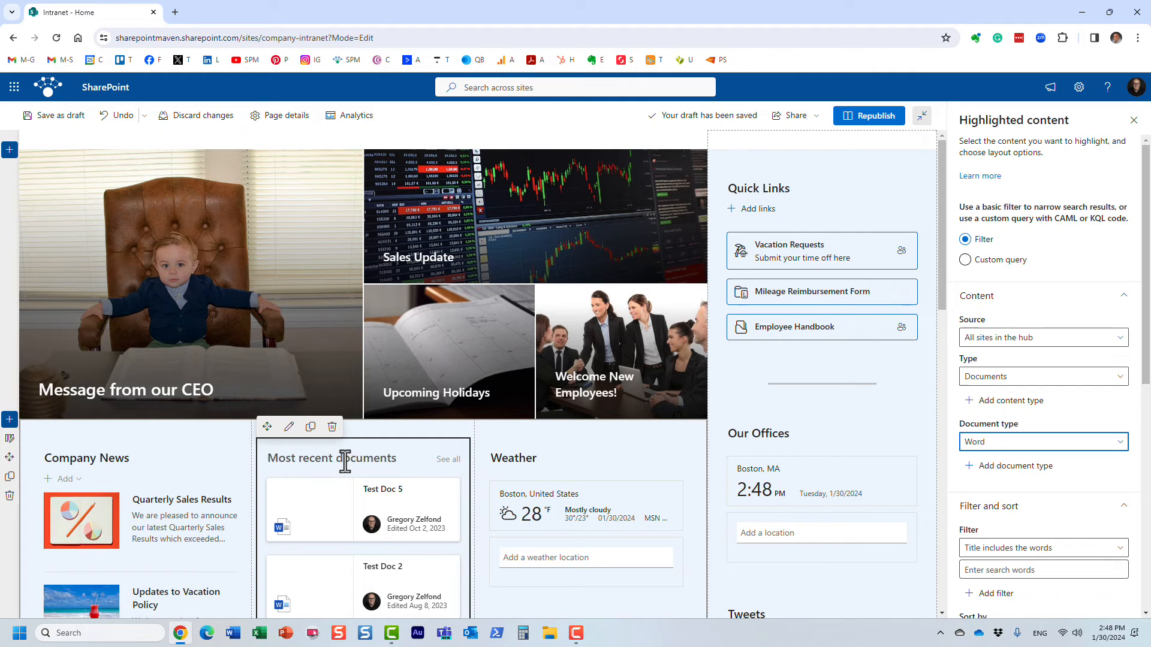
mouse_move(441, 472)
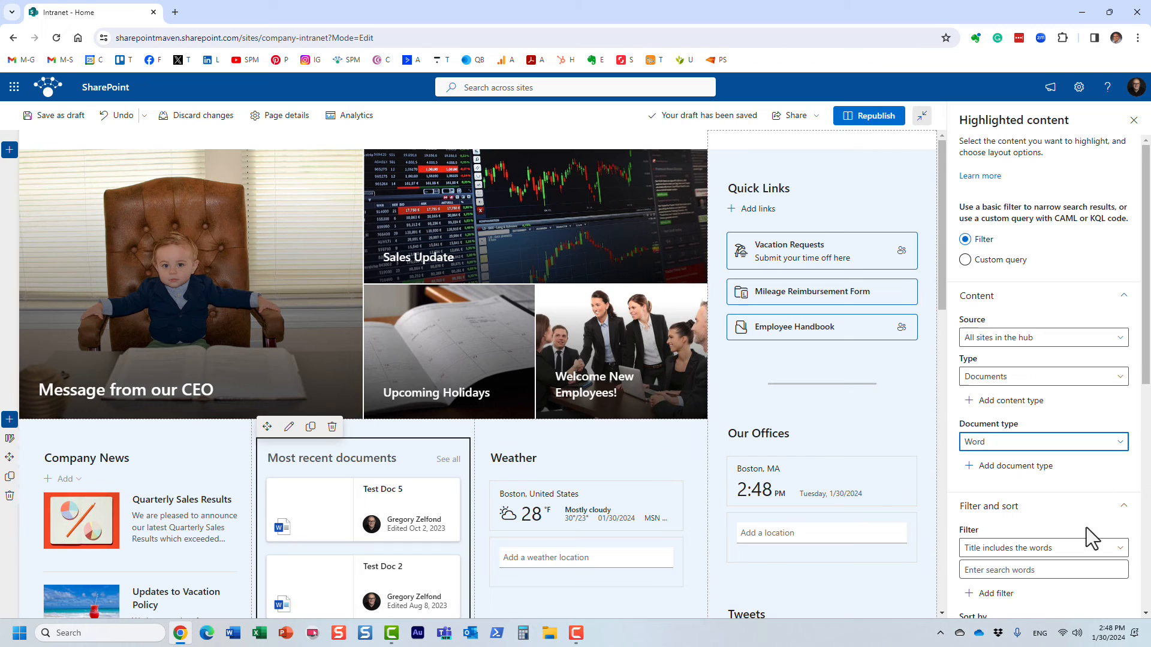
Step: Compare List, Compact and Filmstrip layouts, return to Grid and close the properties pane
scroll("down", 3)
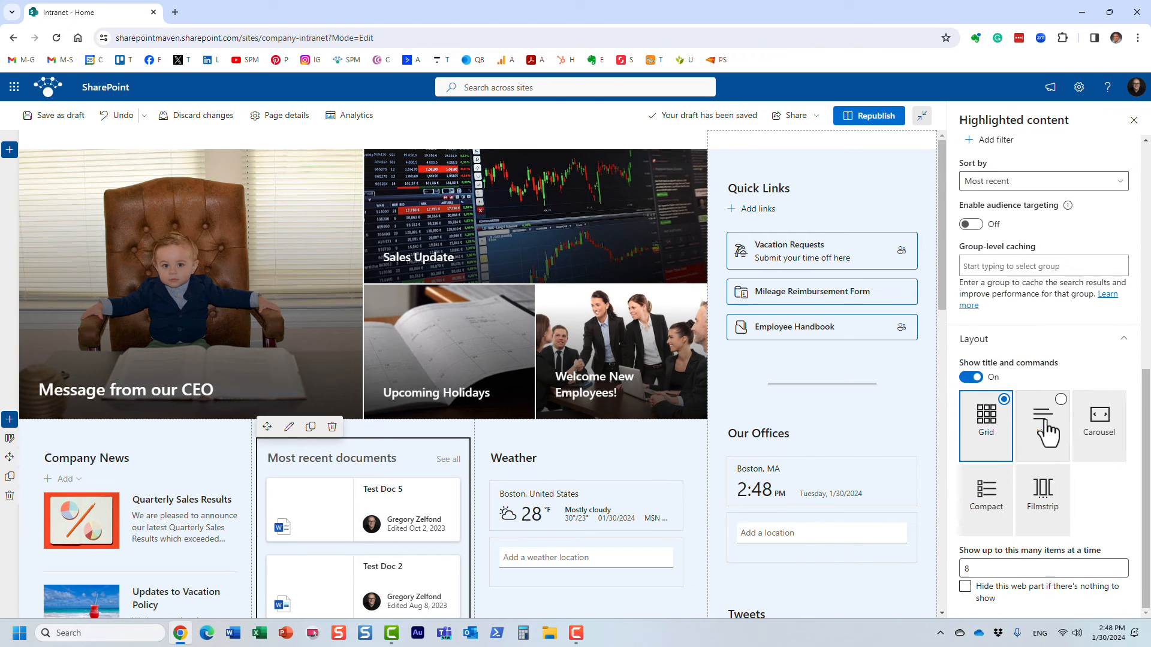
left_click(1043, 425)
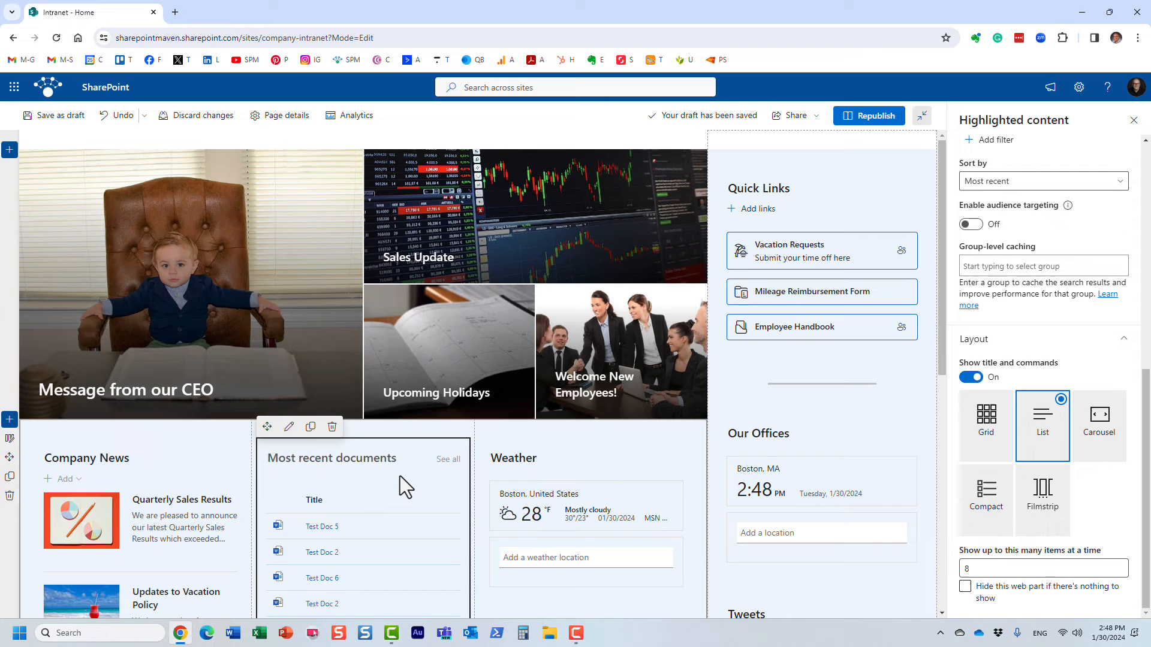
left_click(1098, 426)
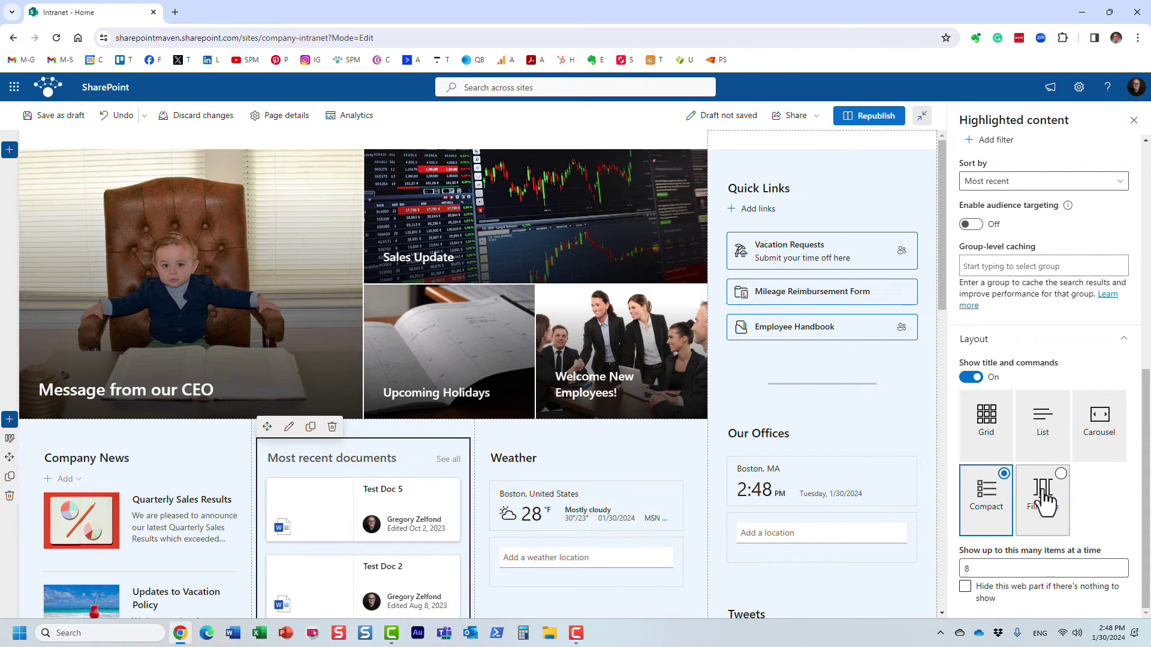
left_click(985, 425)
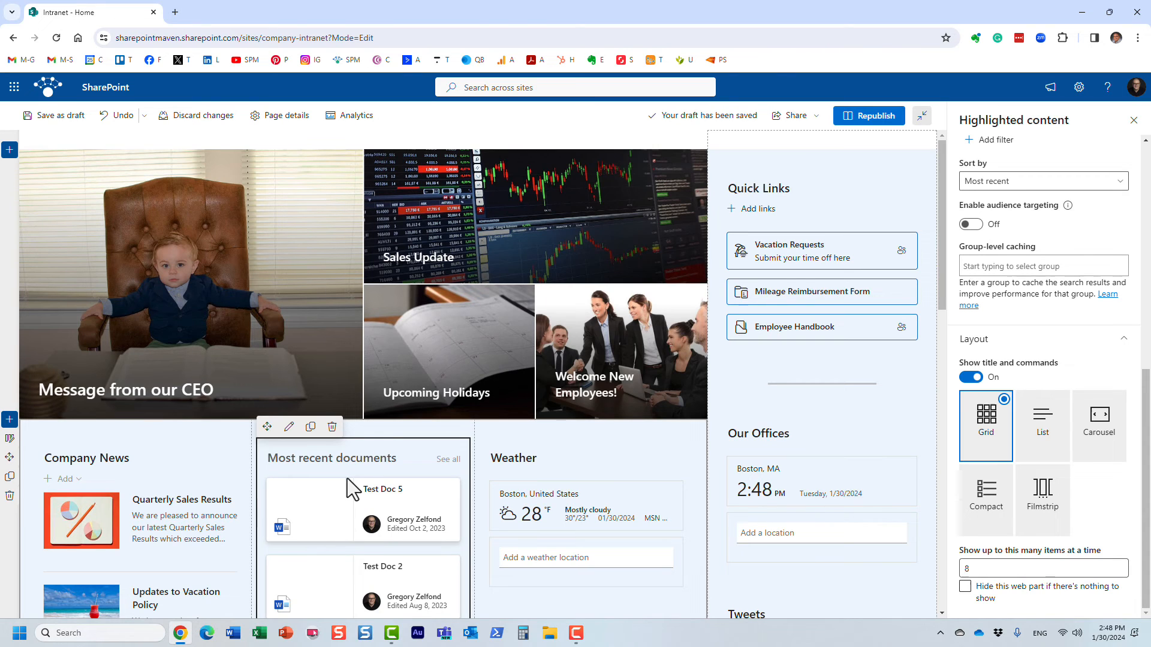
mouse_move(346, 465)
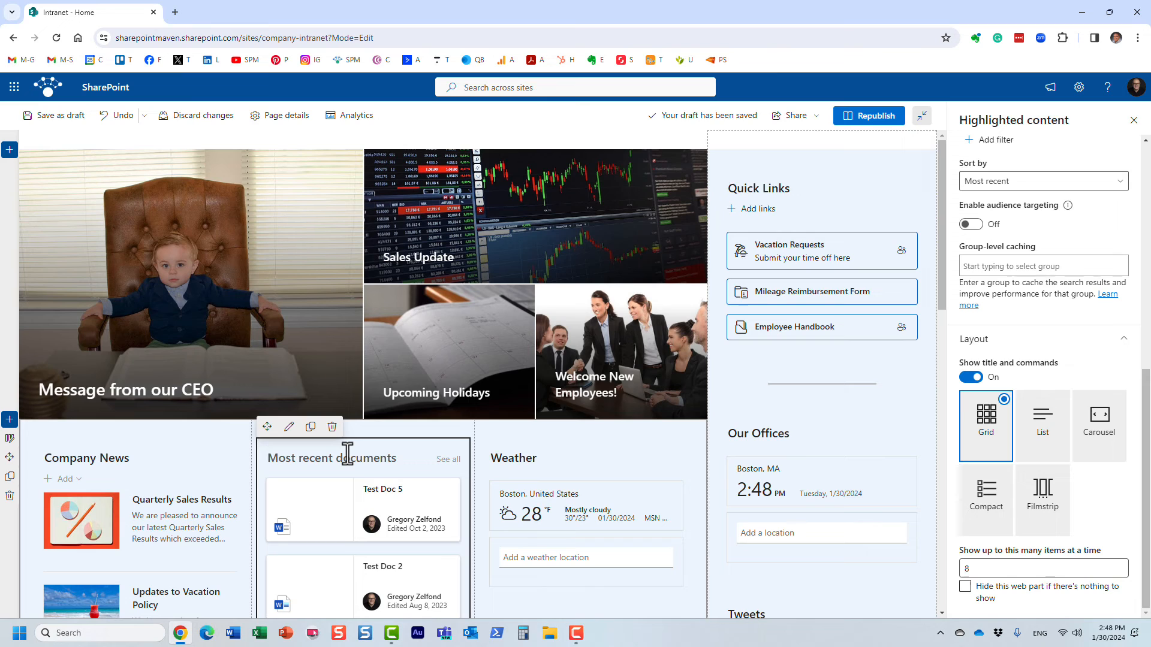
mouse_move(333, 458)
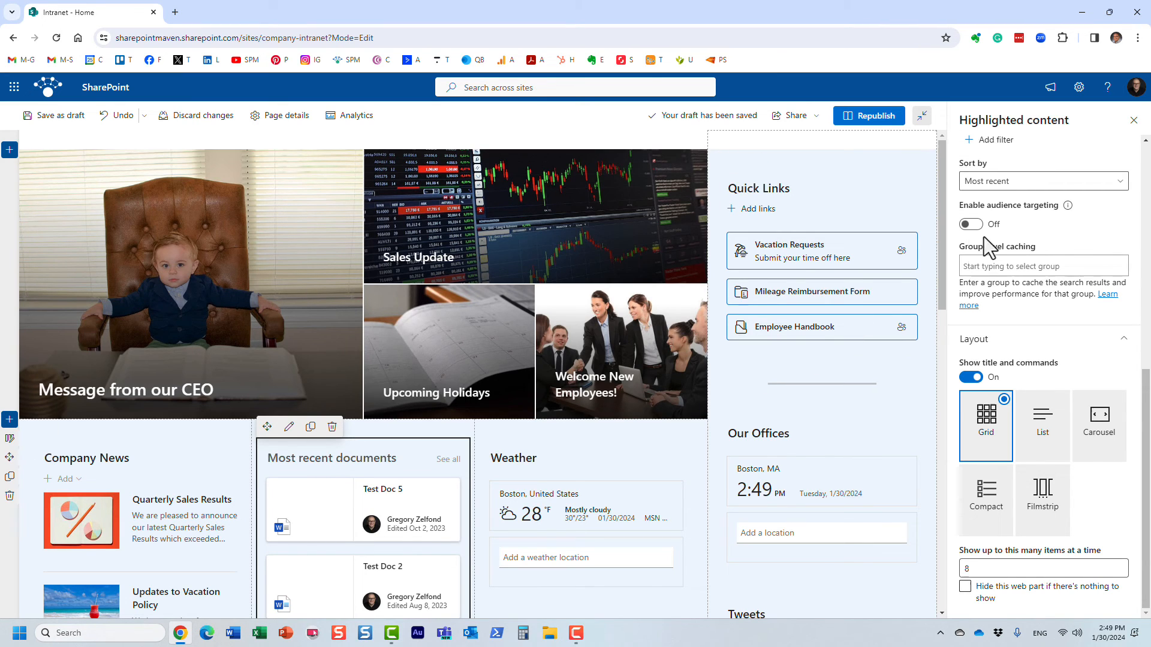
left_click(921, 115)
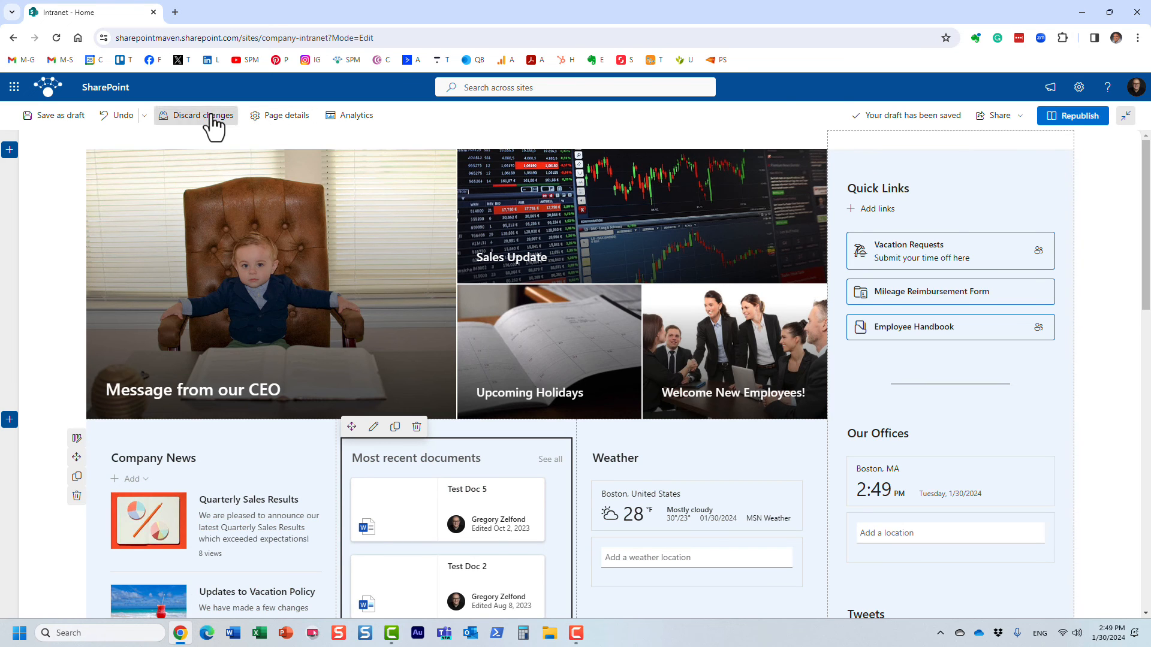
Step: Discard all draft edits so the published home page shows again
left_click(202, 115)
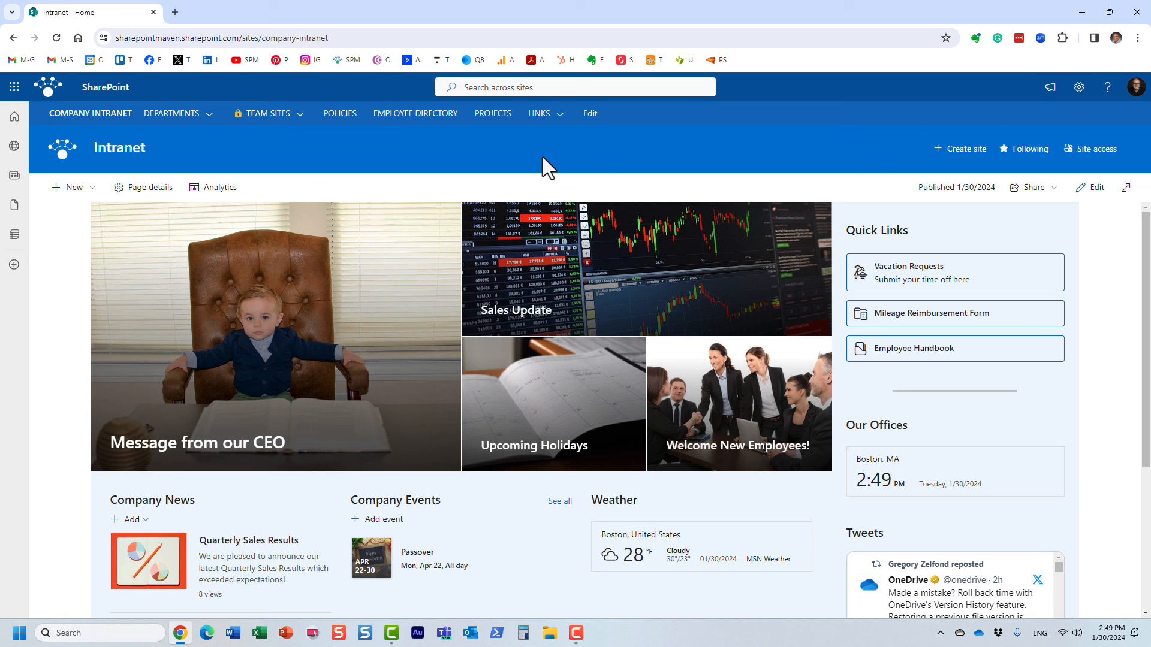
mouse_move(607, 99)
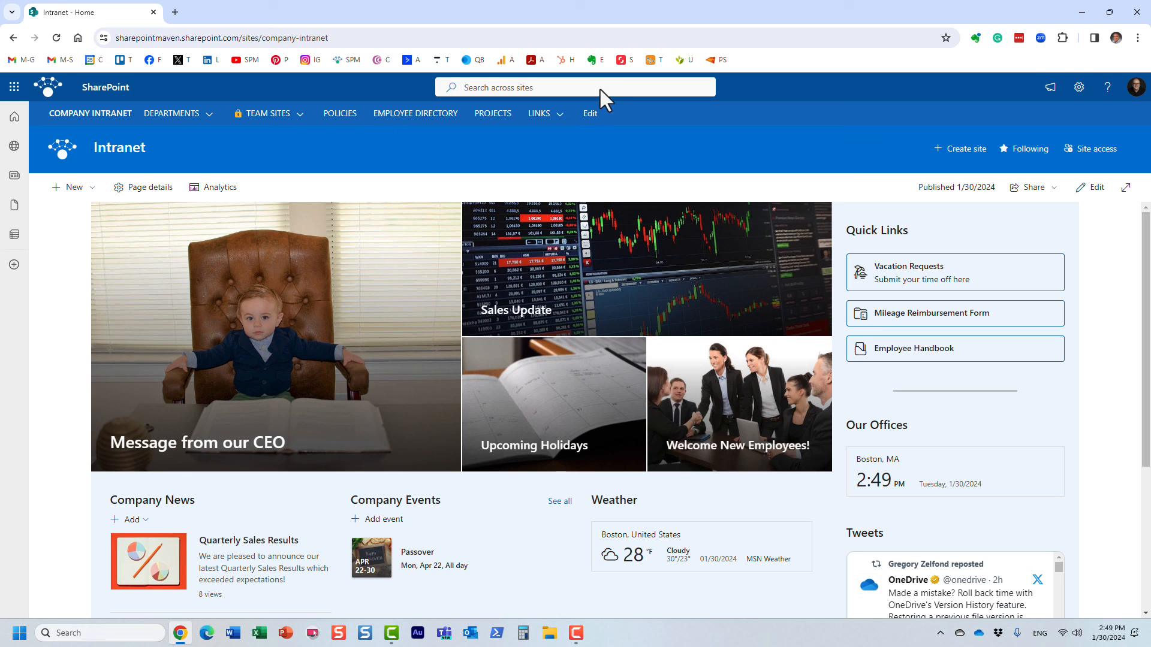